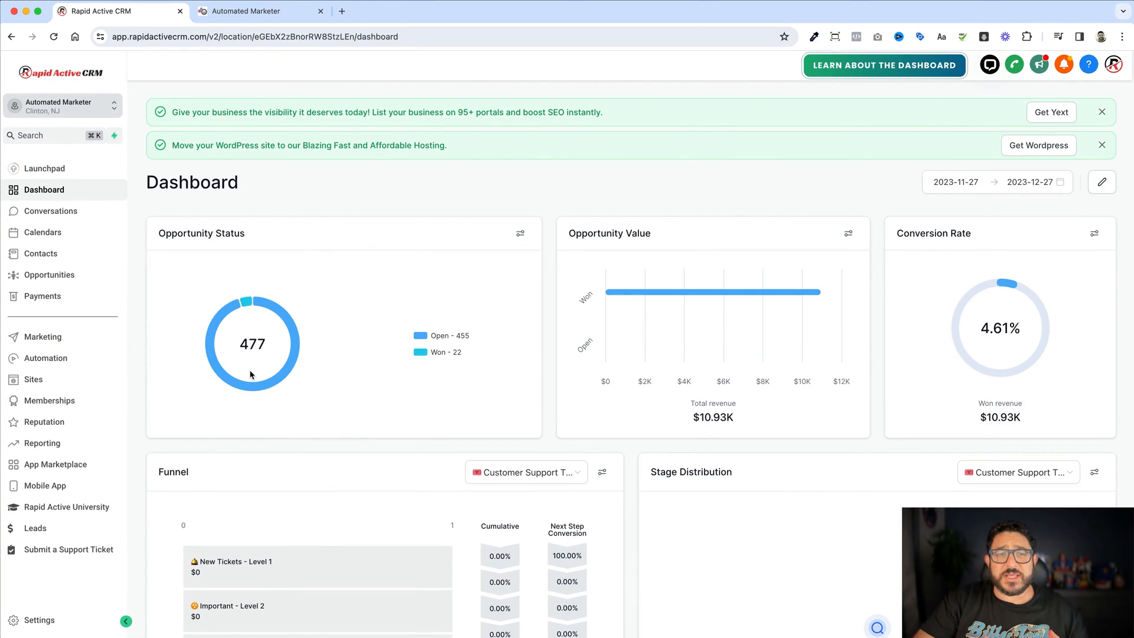
mouse_move(130, 402)
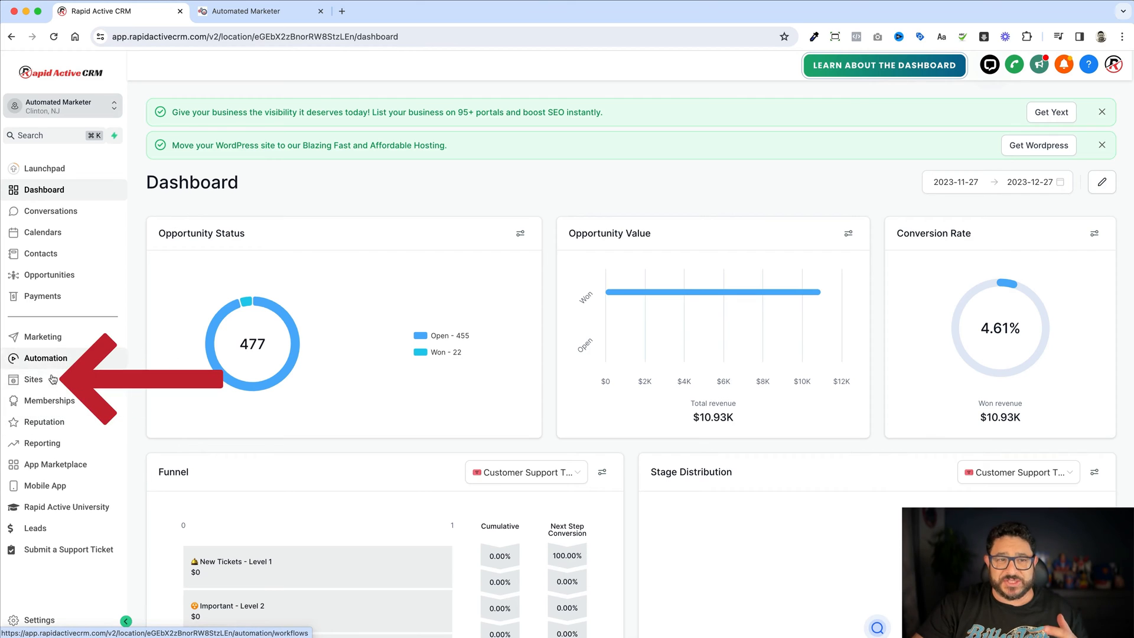
- Go to Sites and bring up the Client Portal dashboard with its URL and user counts
click(33, 379)
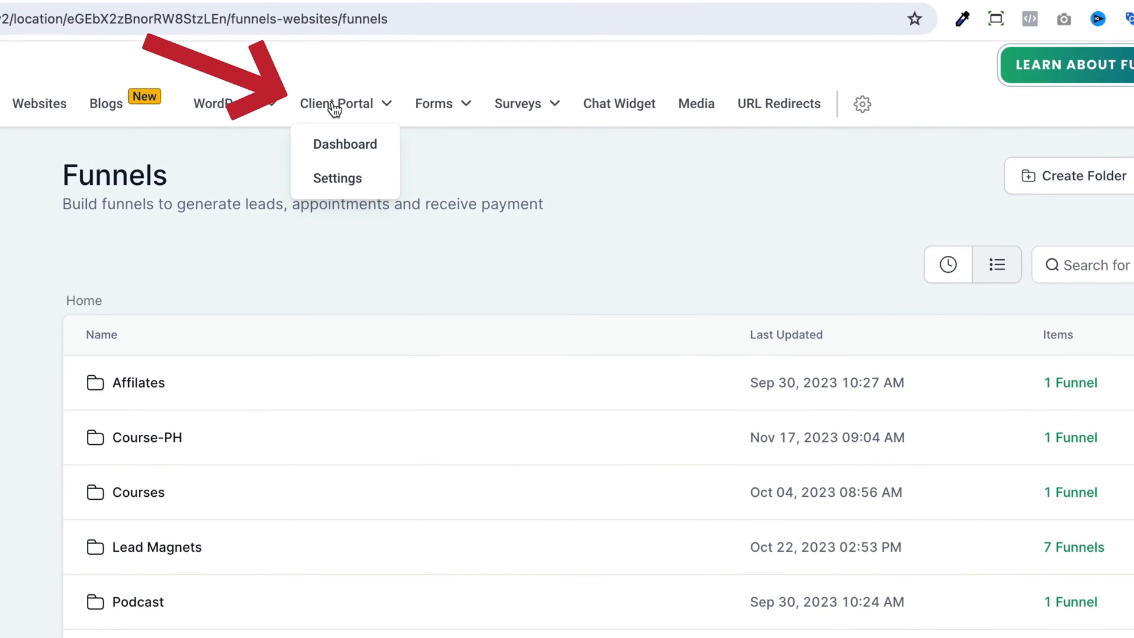
mouse_move(337, 178)
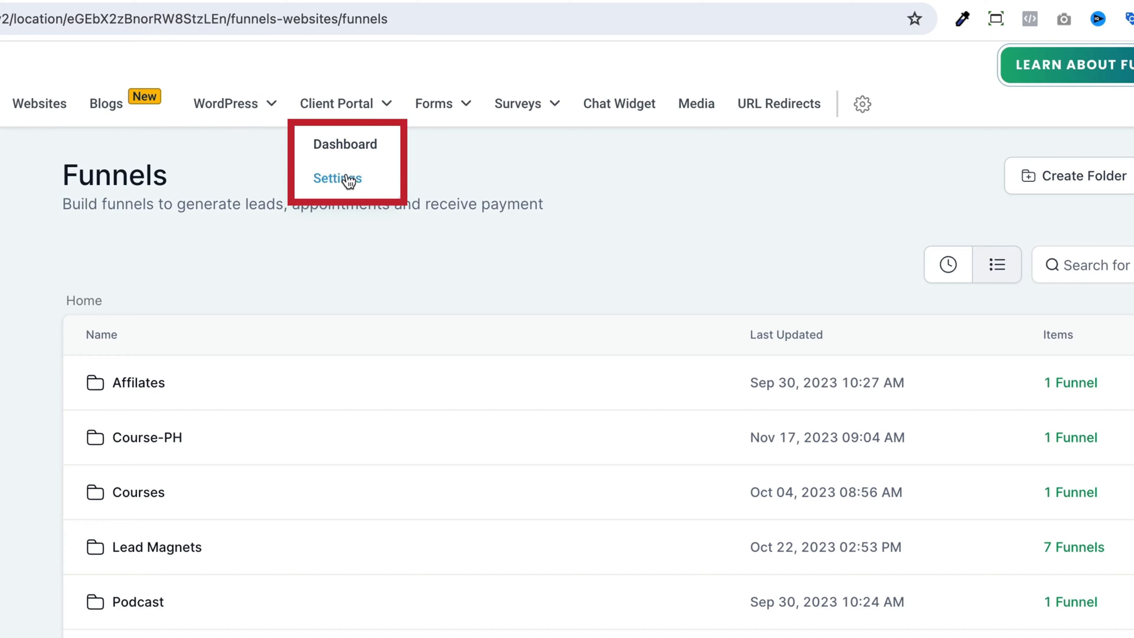
click(345, 145)
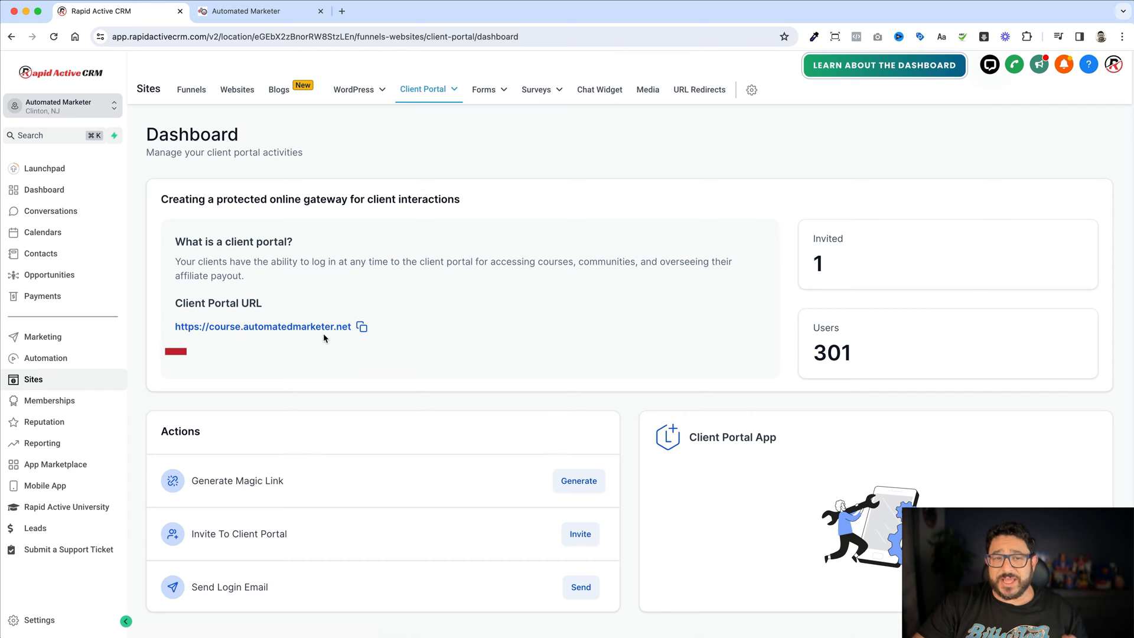
click(361, 332)
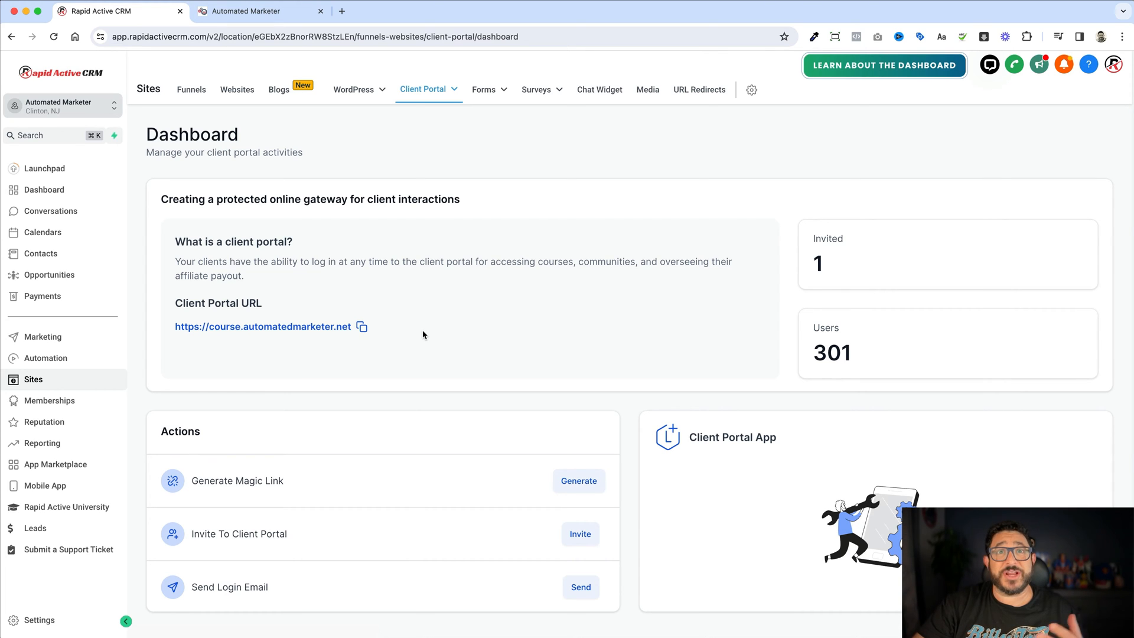
scroll(down, 3)
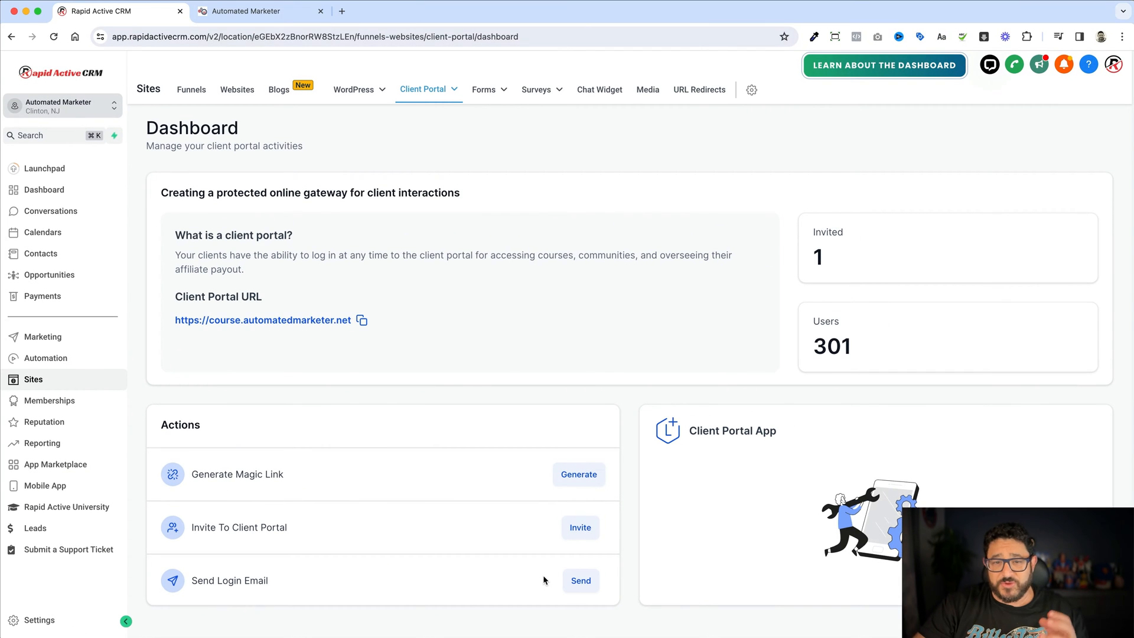
click(579, 473)
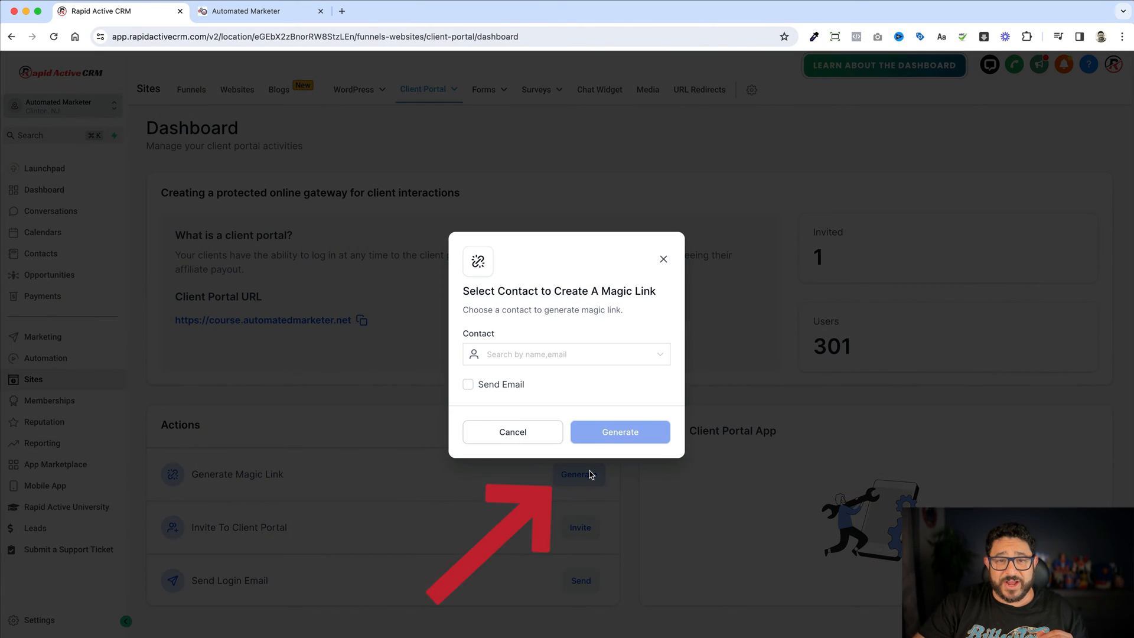
click(566, 353)
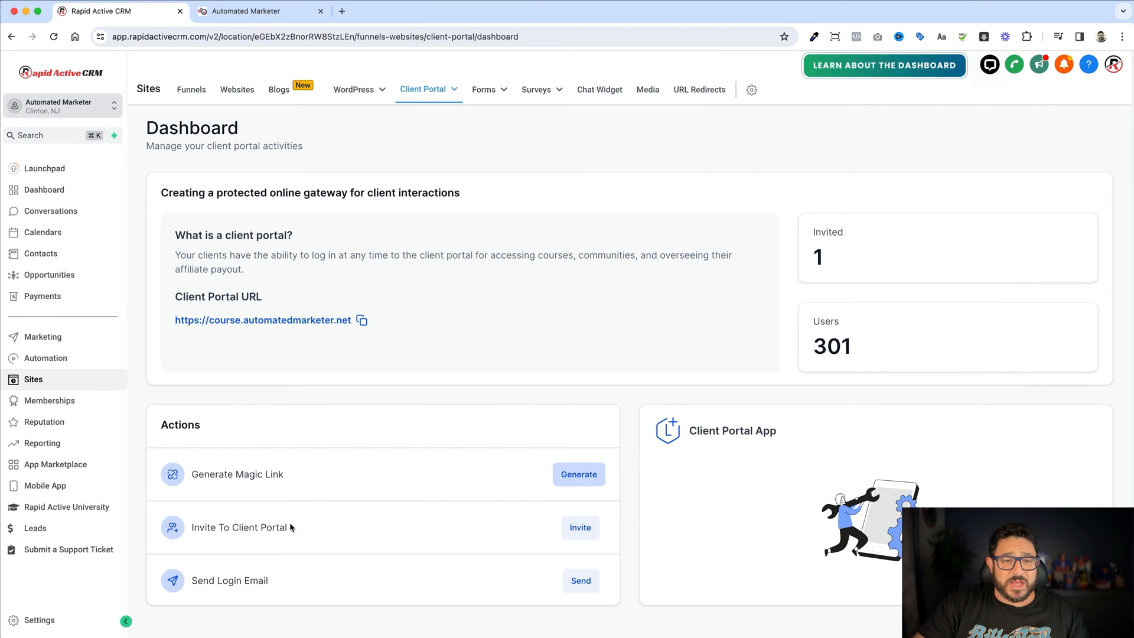
click(578, 526)
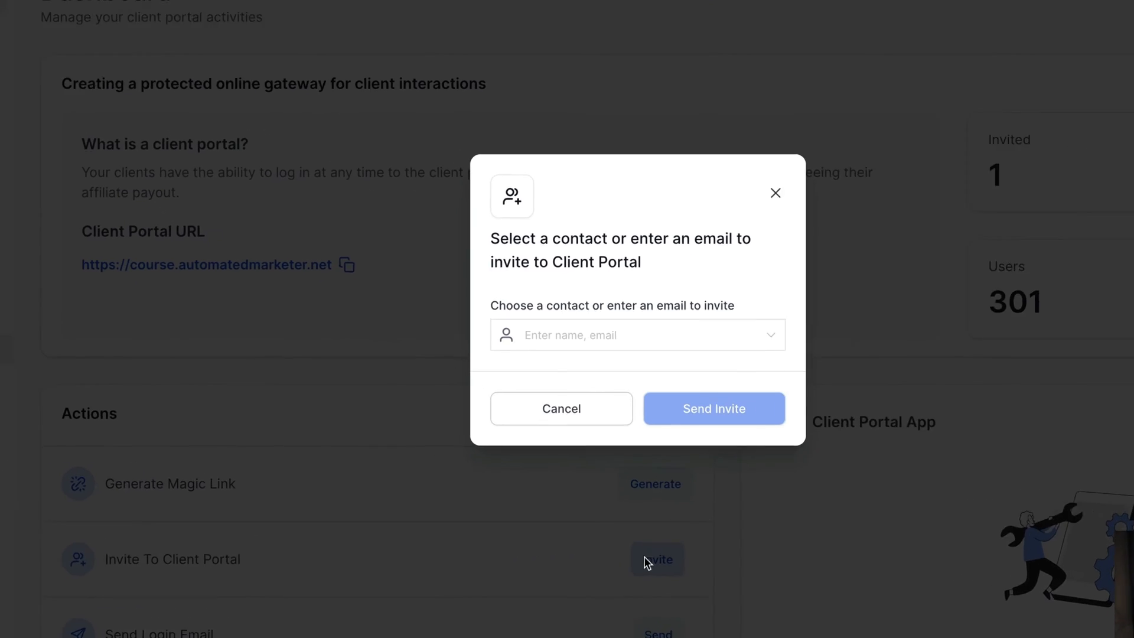
click(637, 334)
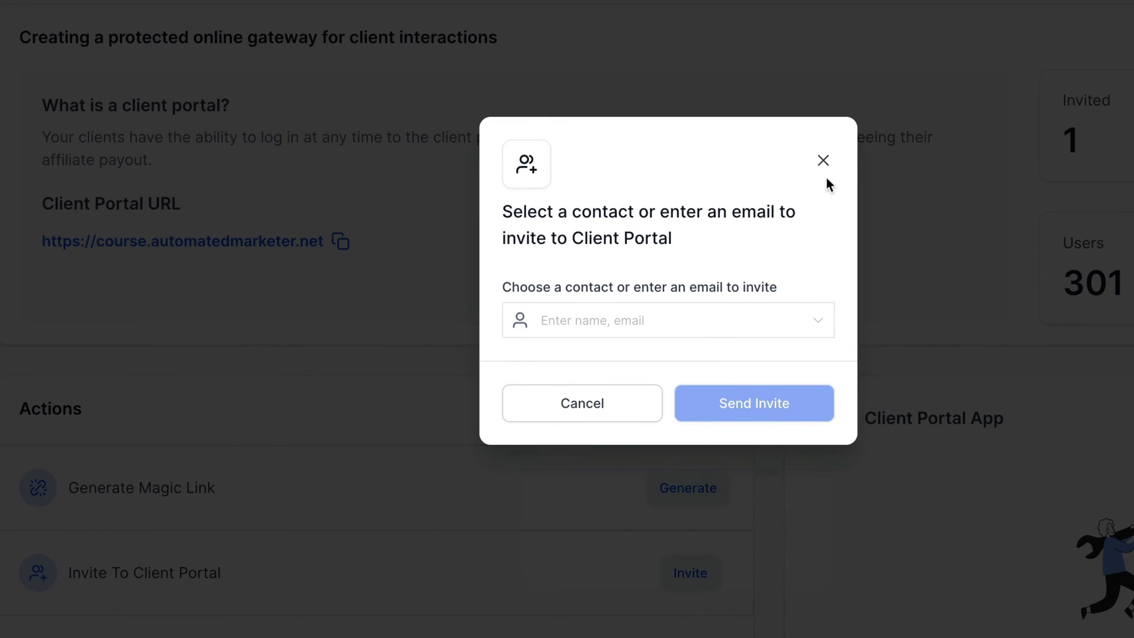
click(822, 159)
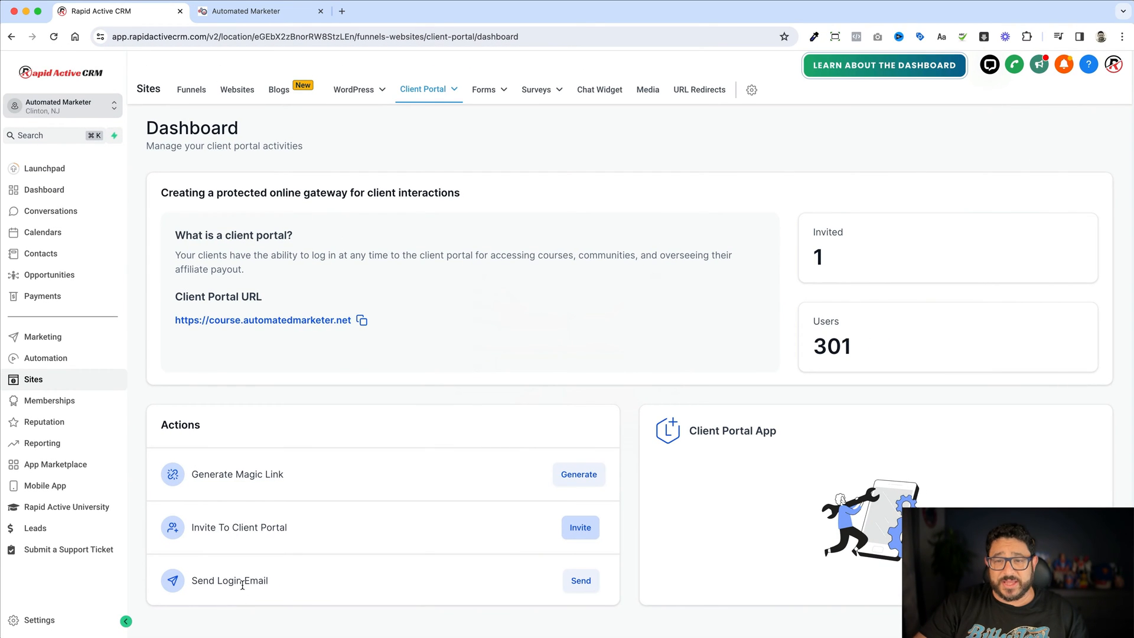
click(425, 88)
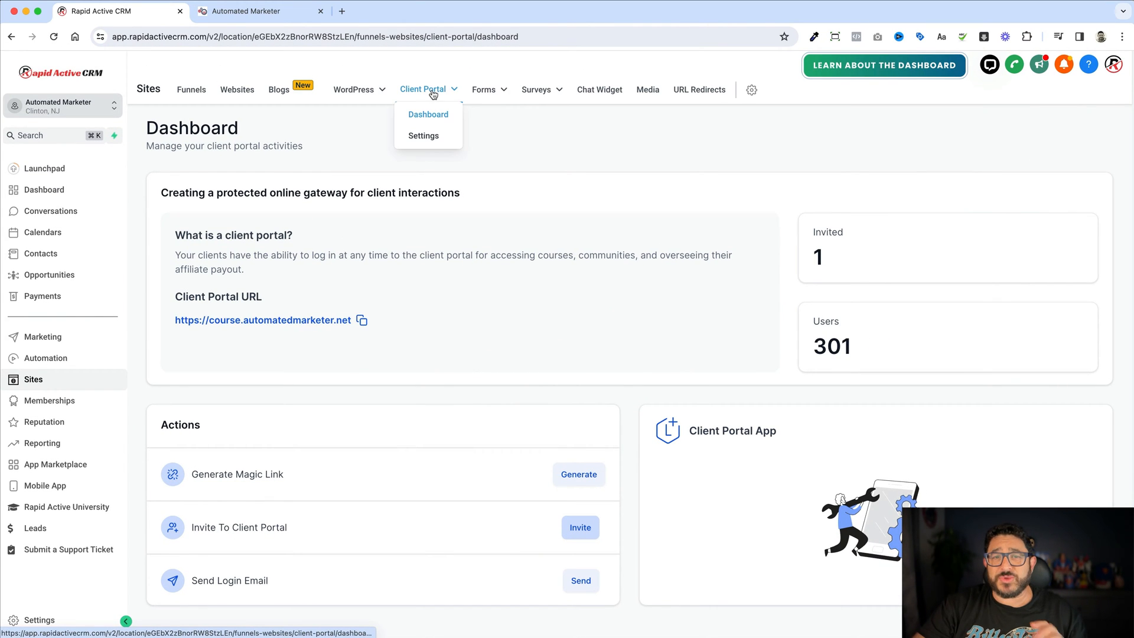
- Review Client Portal Settings, the live login page, then Domain Setup's CNAME and A records
click(423, 135)
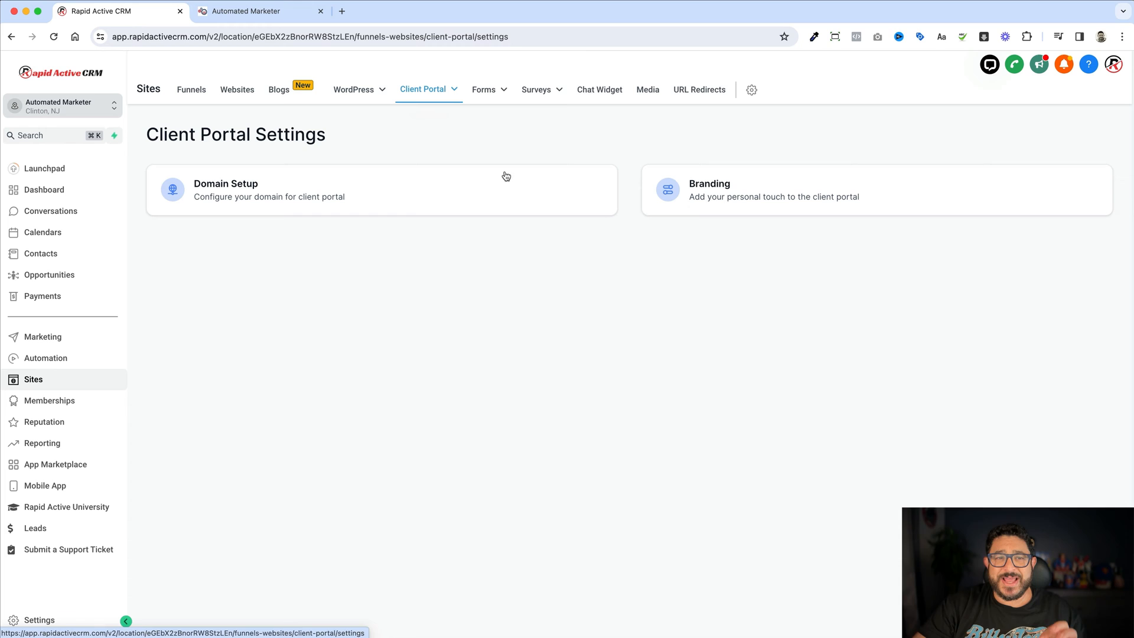
mouse_move(449, 240)
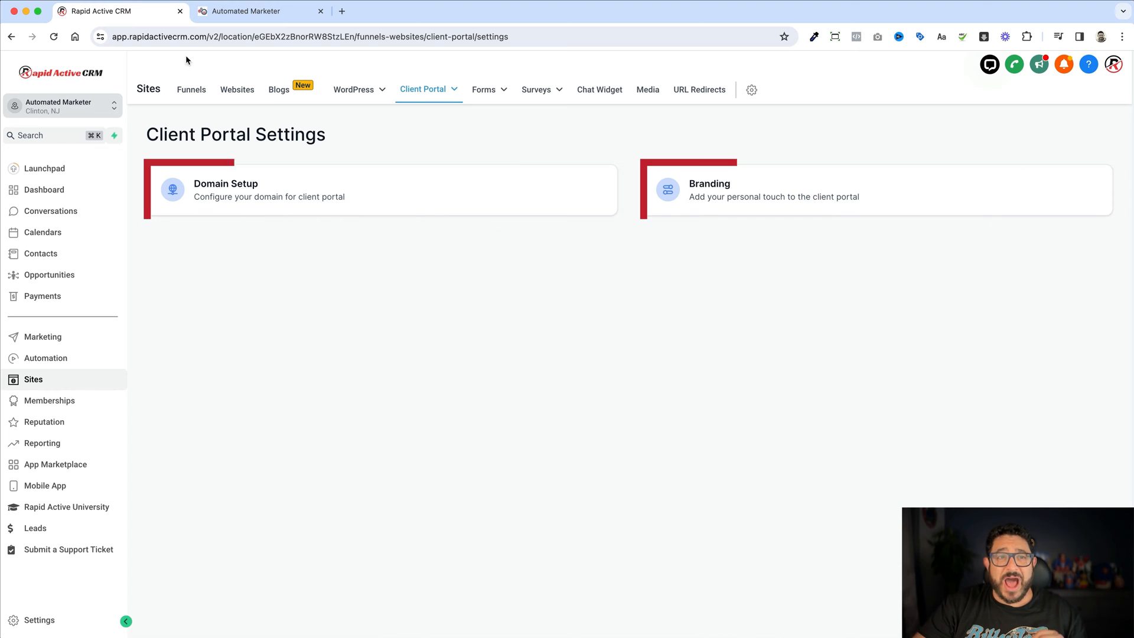
click(260, 10)
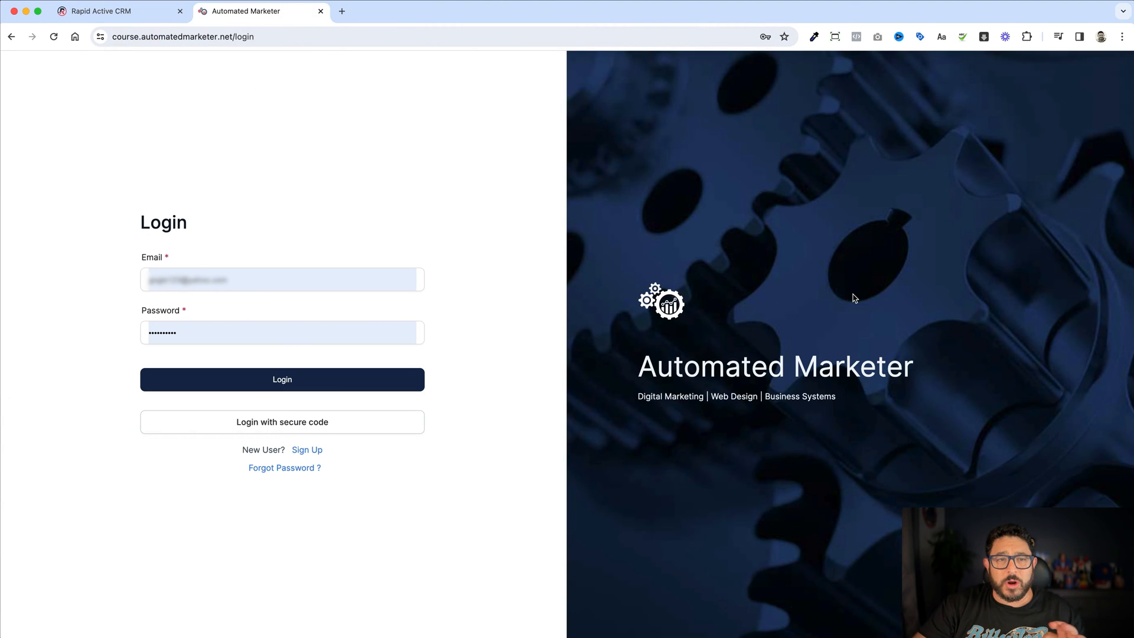
mouse_move(170, 51)
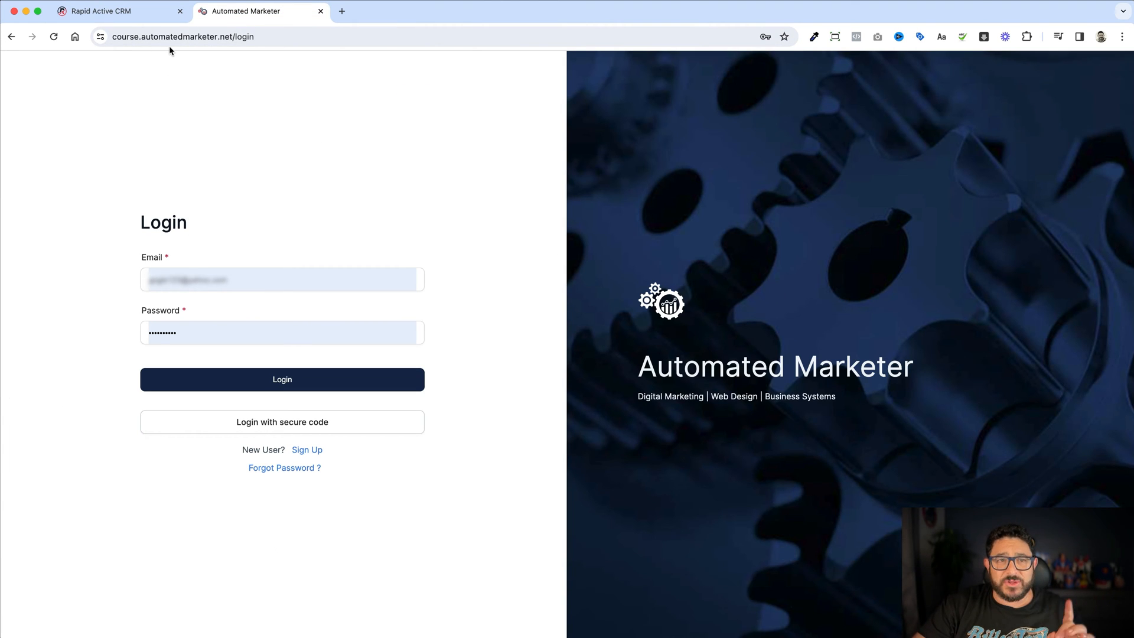
mouse_move(421, 92)
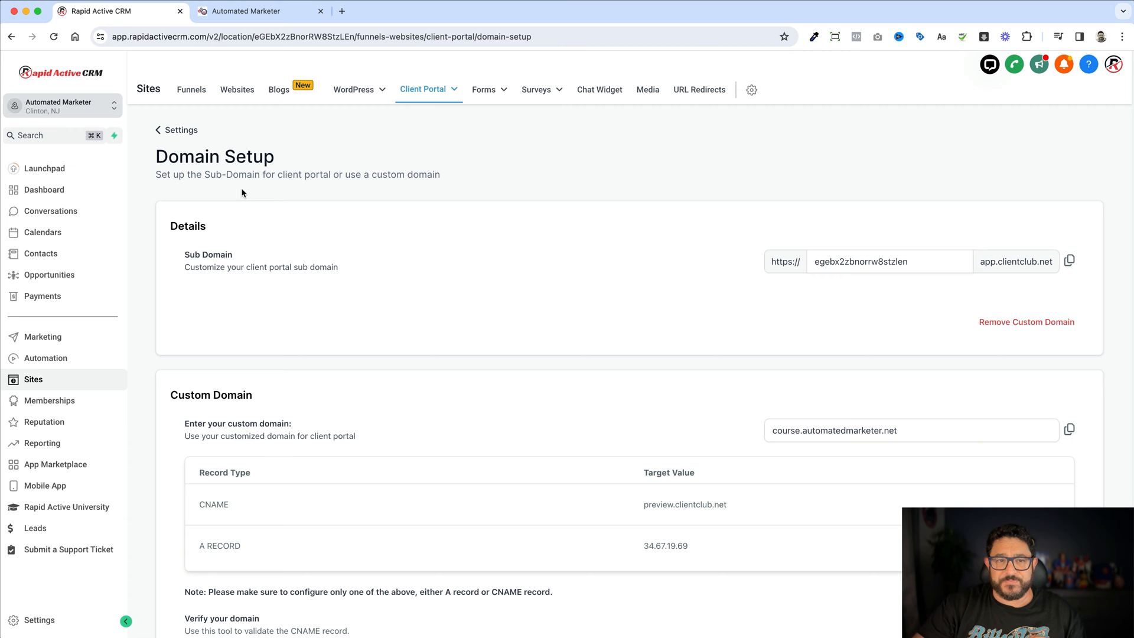
mouse_move(753, 301)
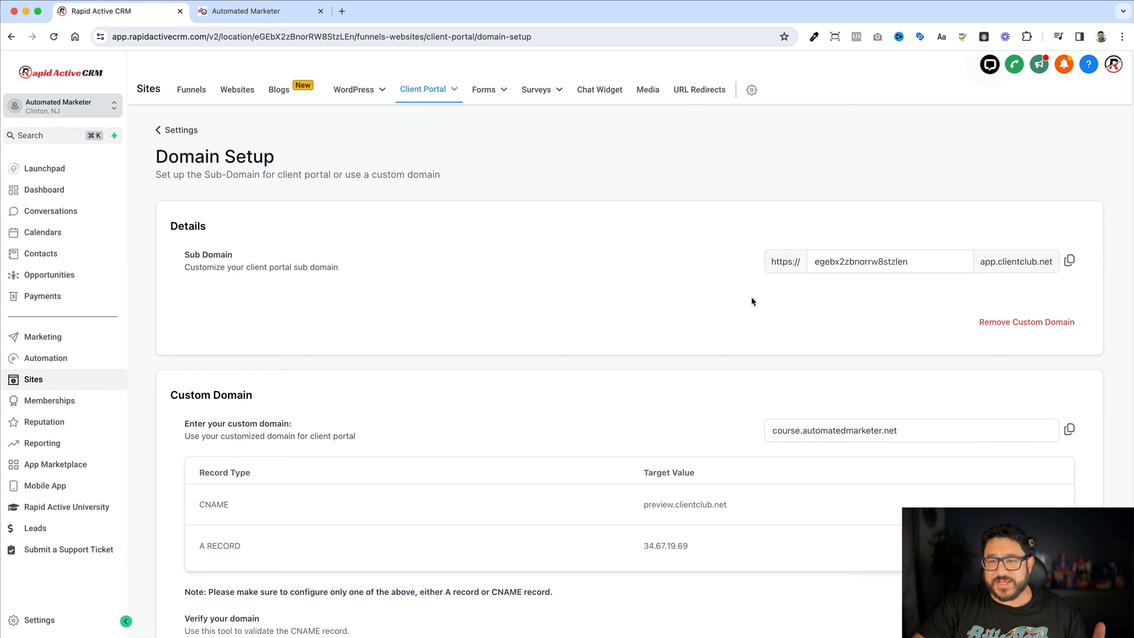
scroll(down, 3)
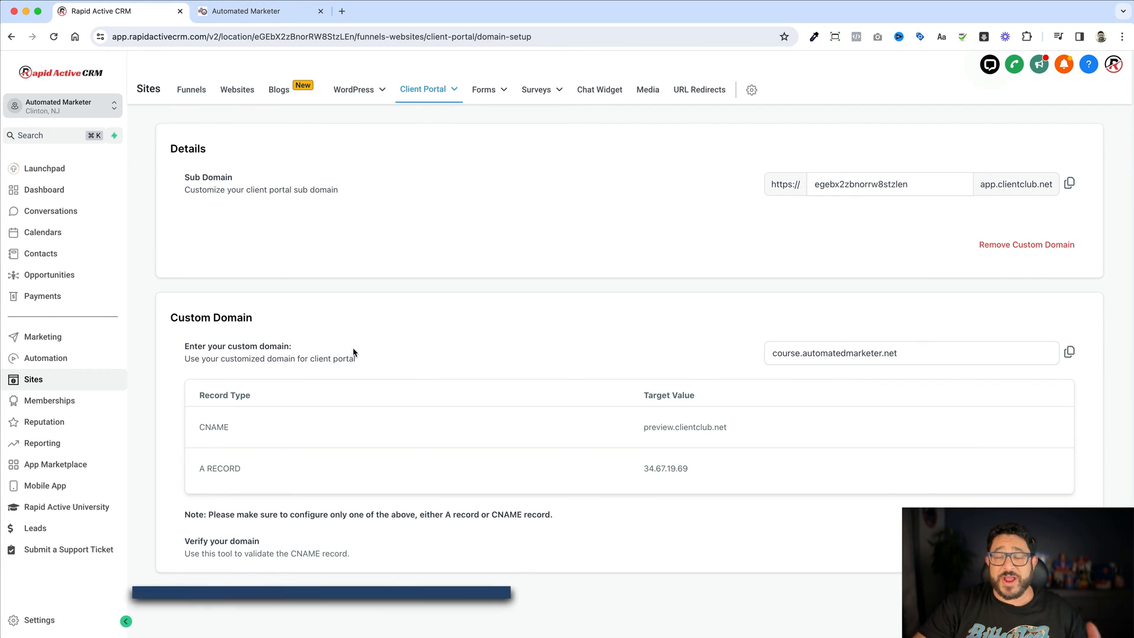
scroll(down, 3)
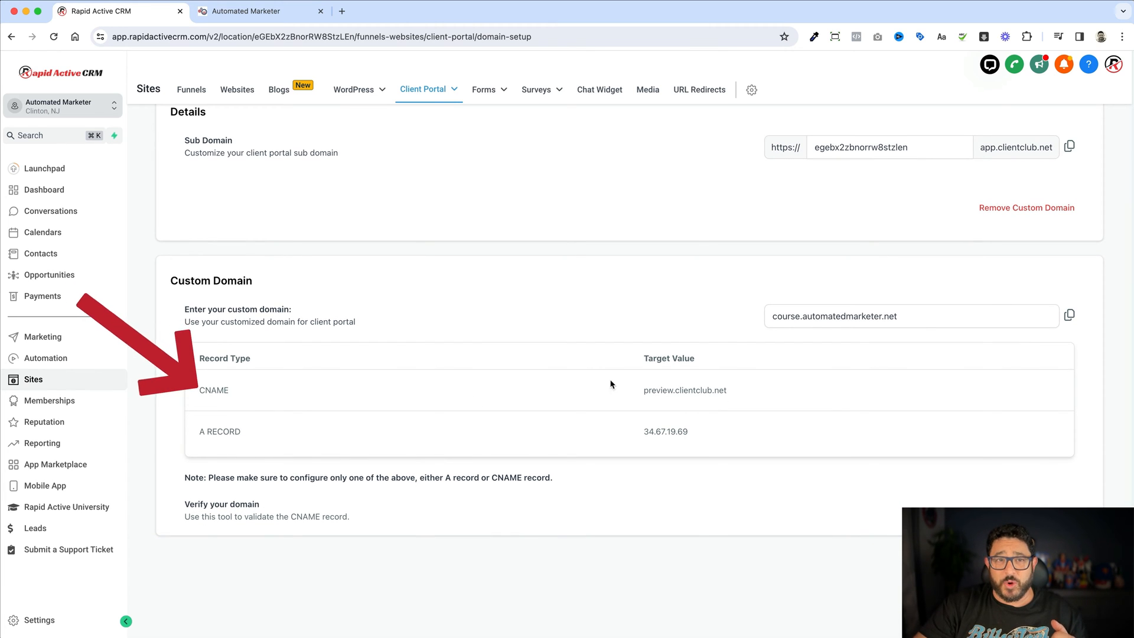
- In Cloudflare DNS for rapidactivecrm.com, start a new CNAME record named 'members'
click(398, 10)
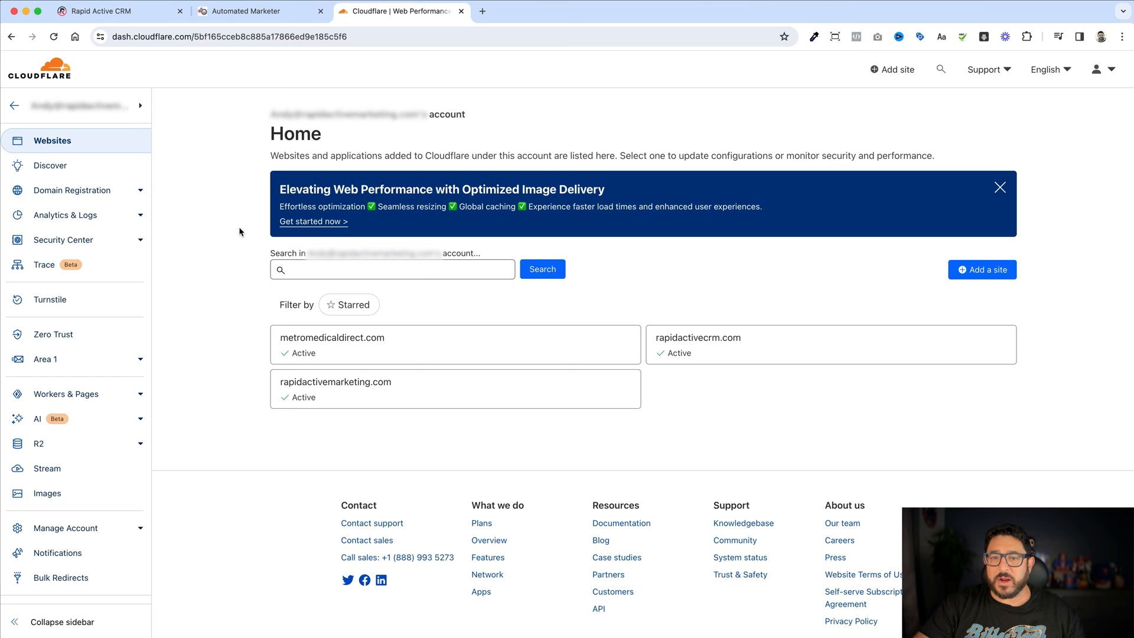
mouse_move(481, 374)
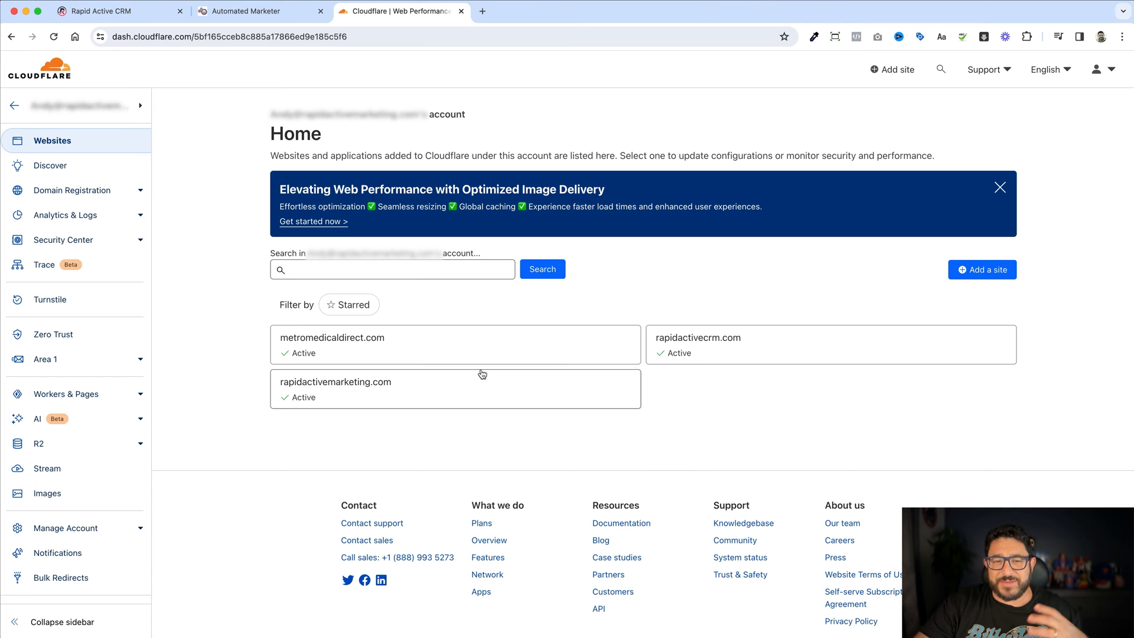
mouse_move(842, 343)
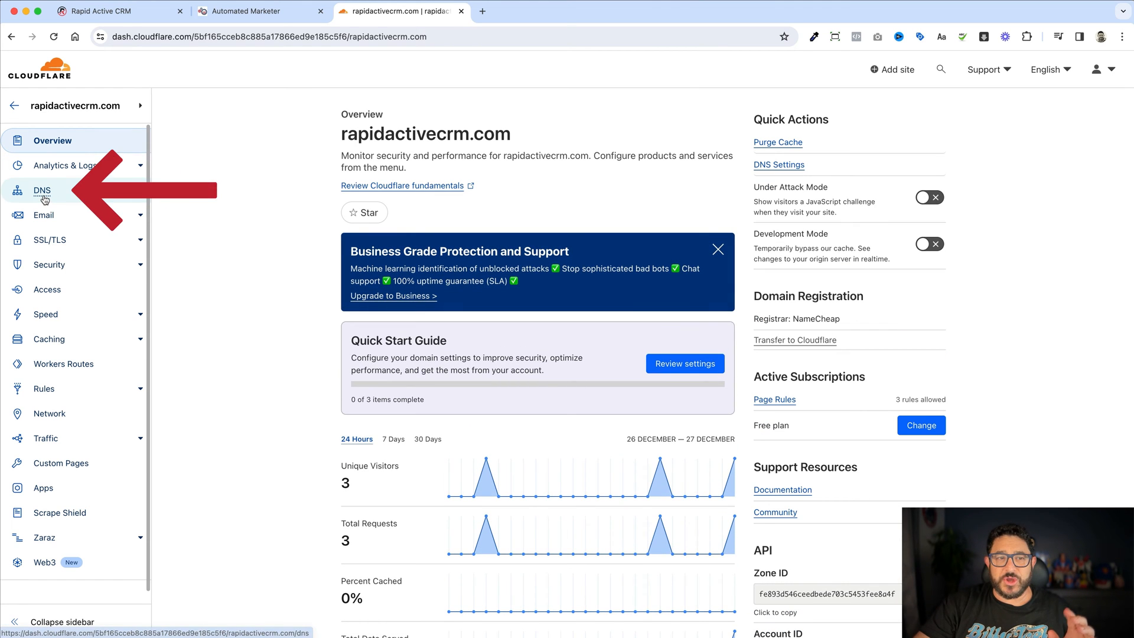
click(43, 190)
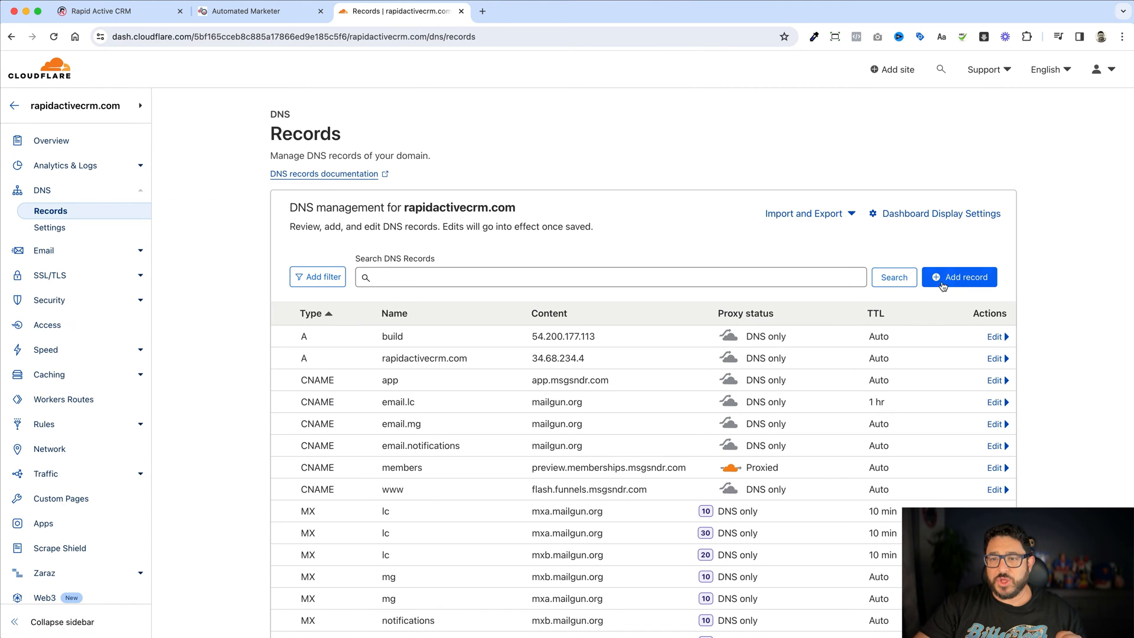
click(959, 277)
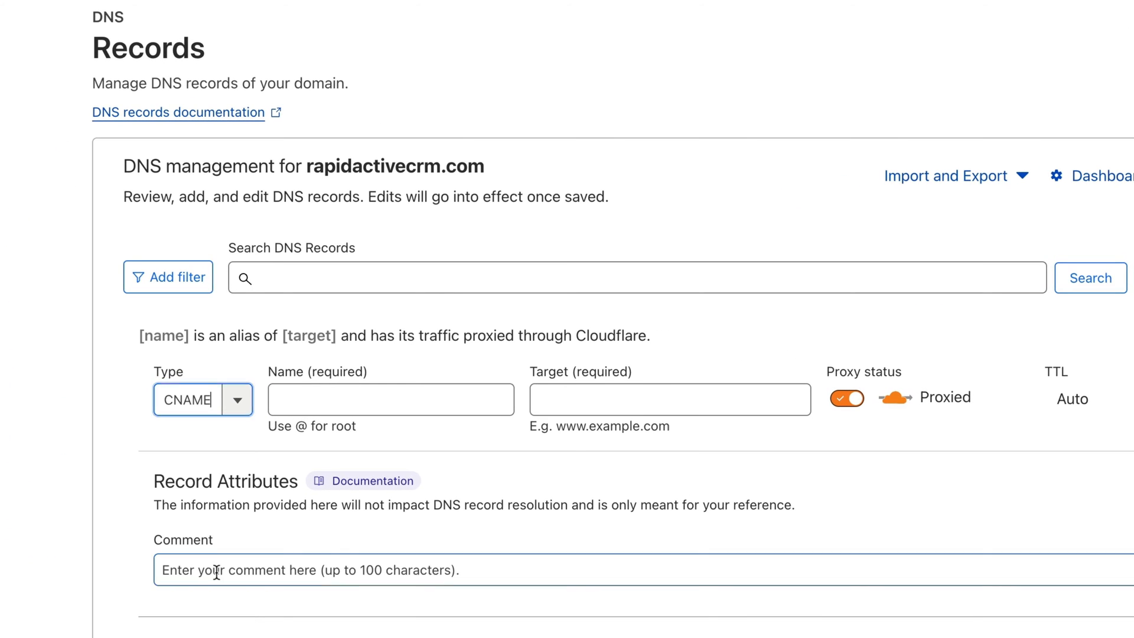
click(391, 399)
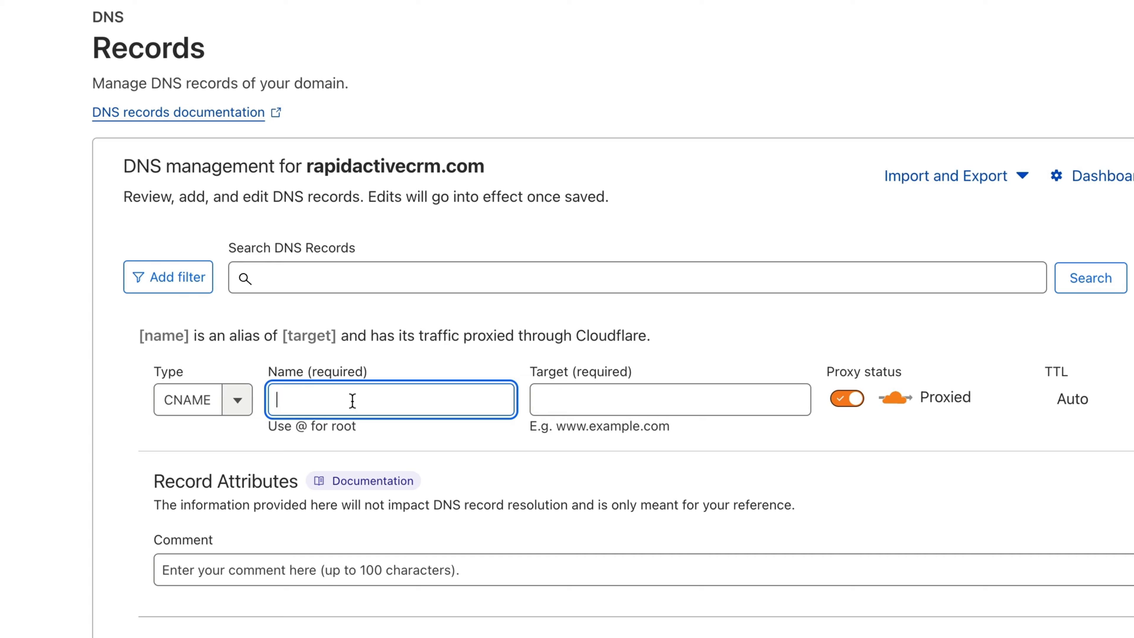
text(members)
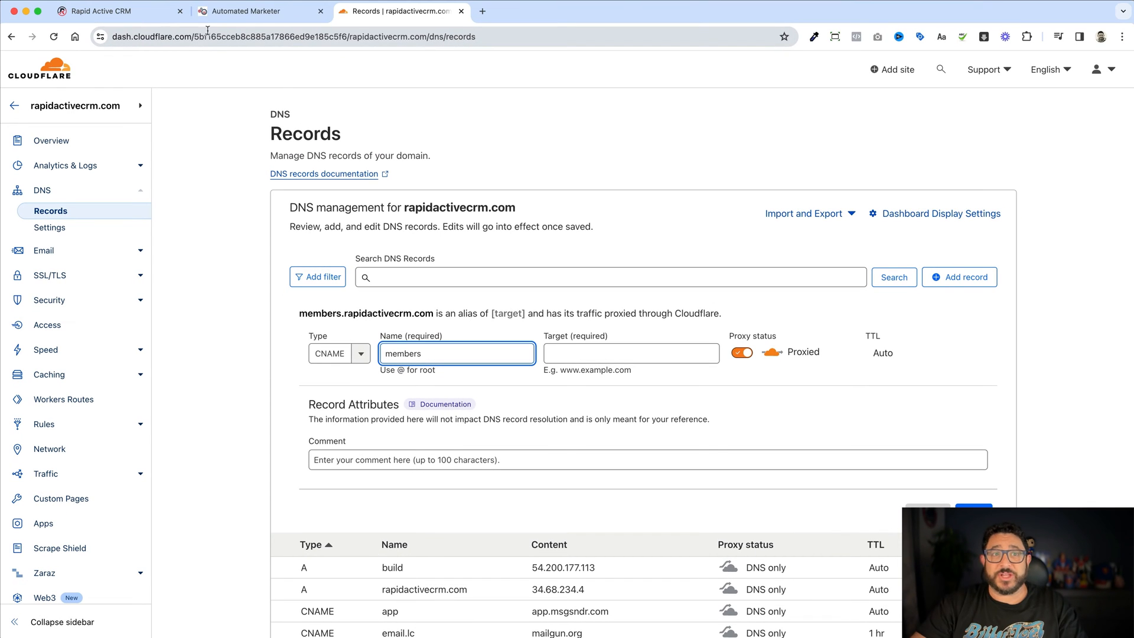
click(257, 10)
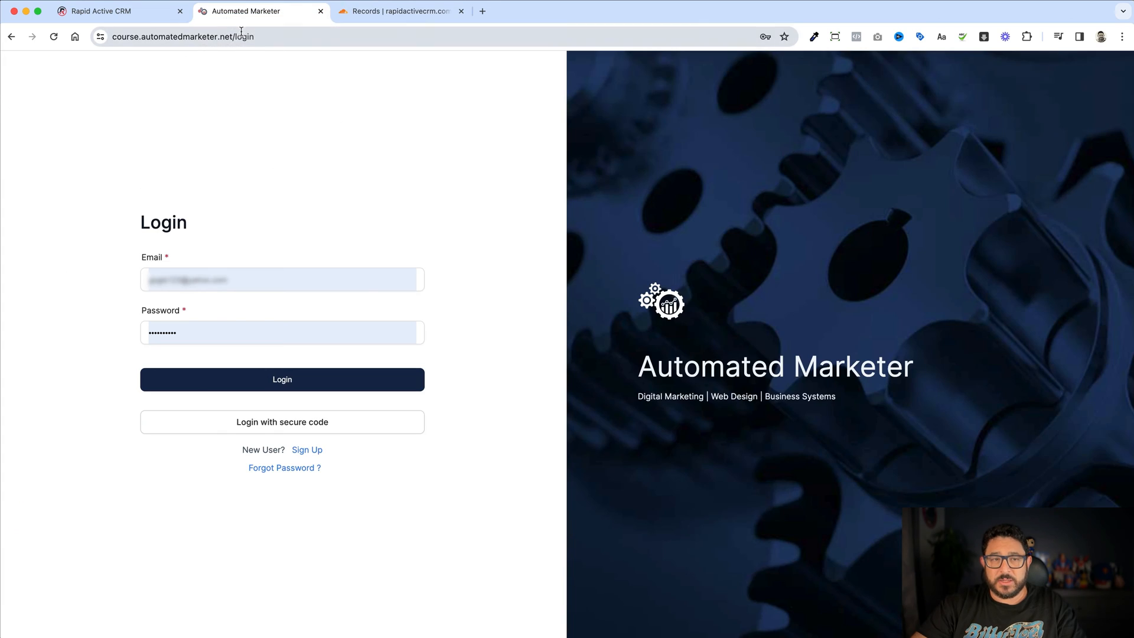
- Point the members CNAME at preview.clientclub.net, then go back to Client Portal Settings
click(101, 11)
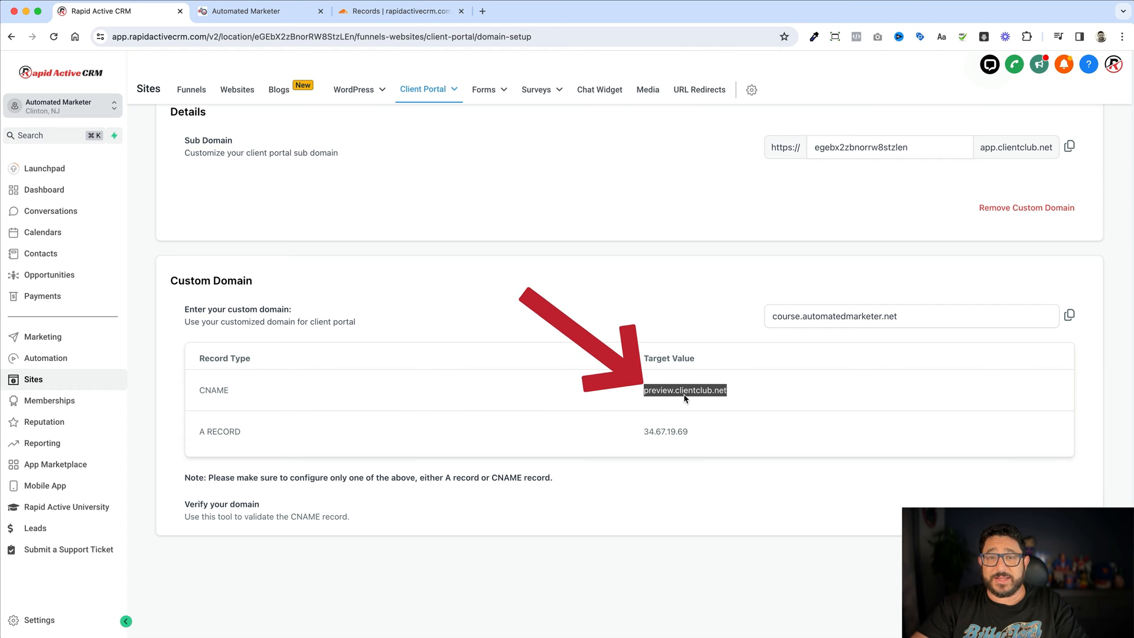
click(398, 11)
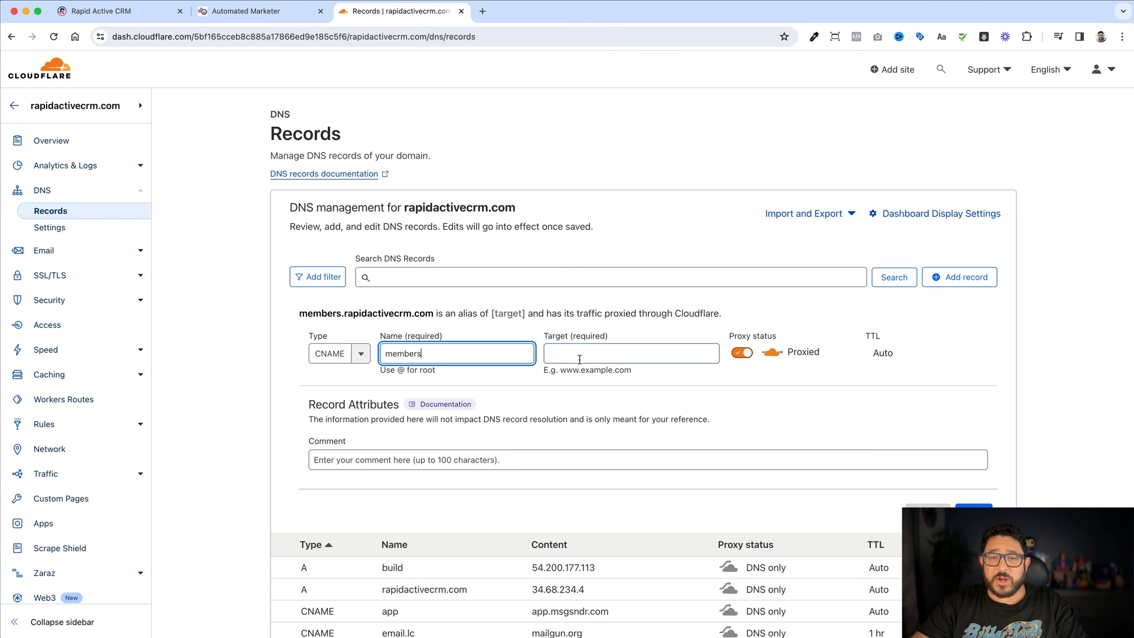
text(preview.clientclub.net)
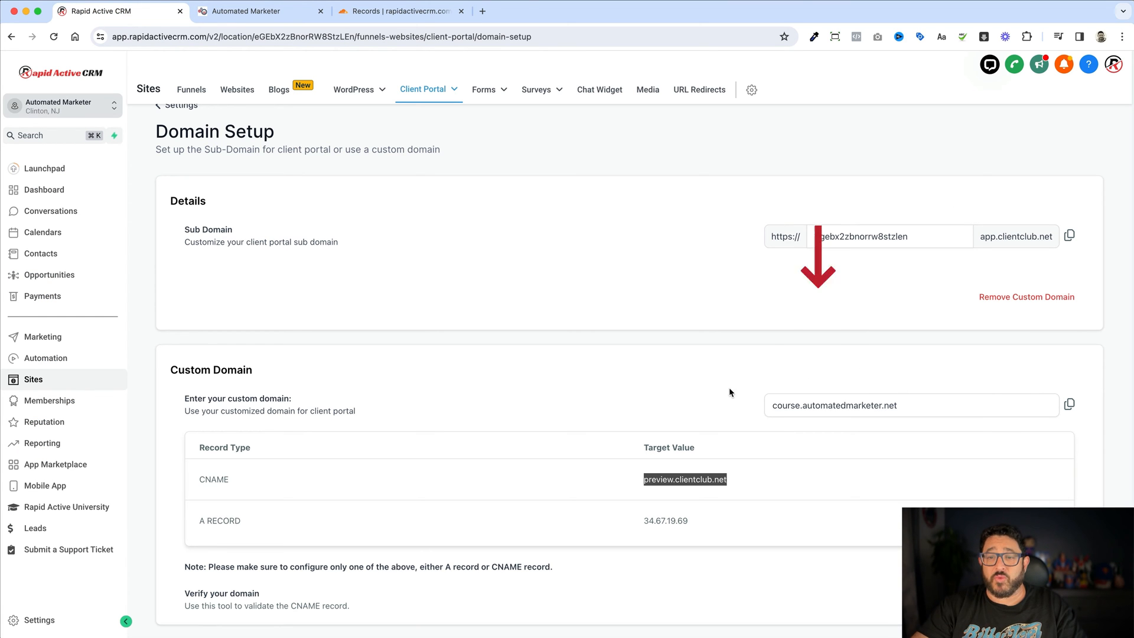
scroll(down, 3)
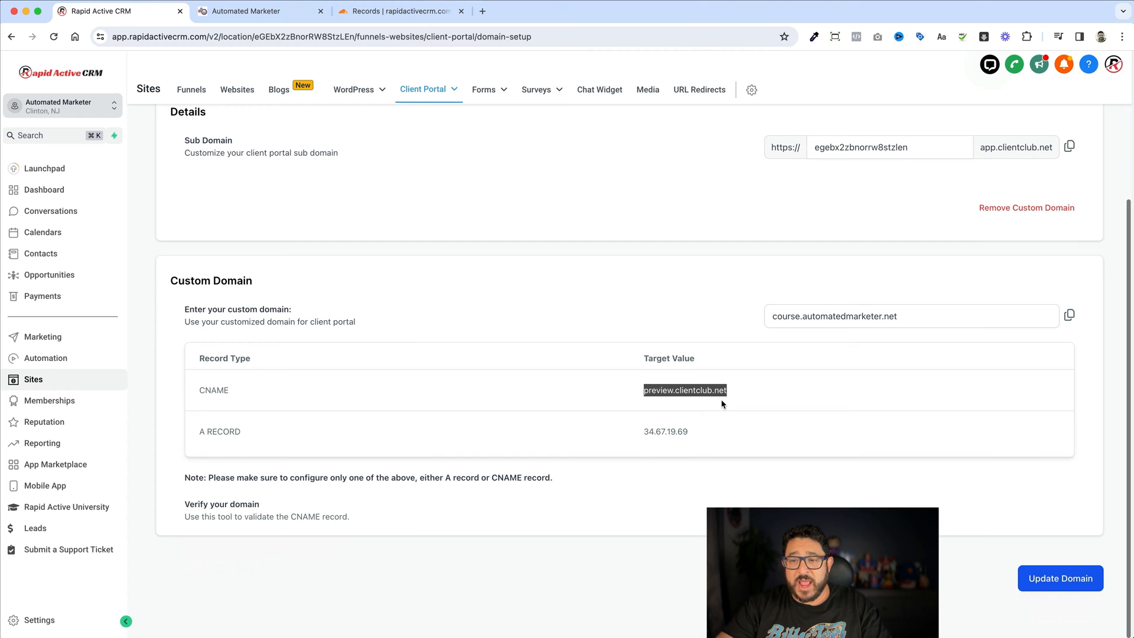
scroll(up, 3)
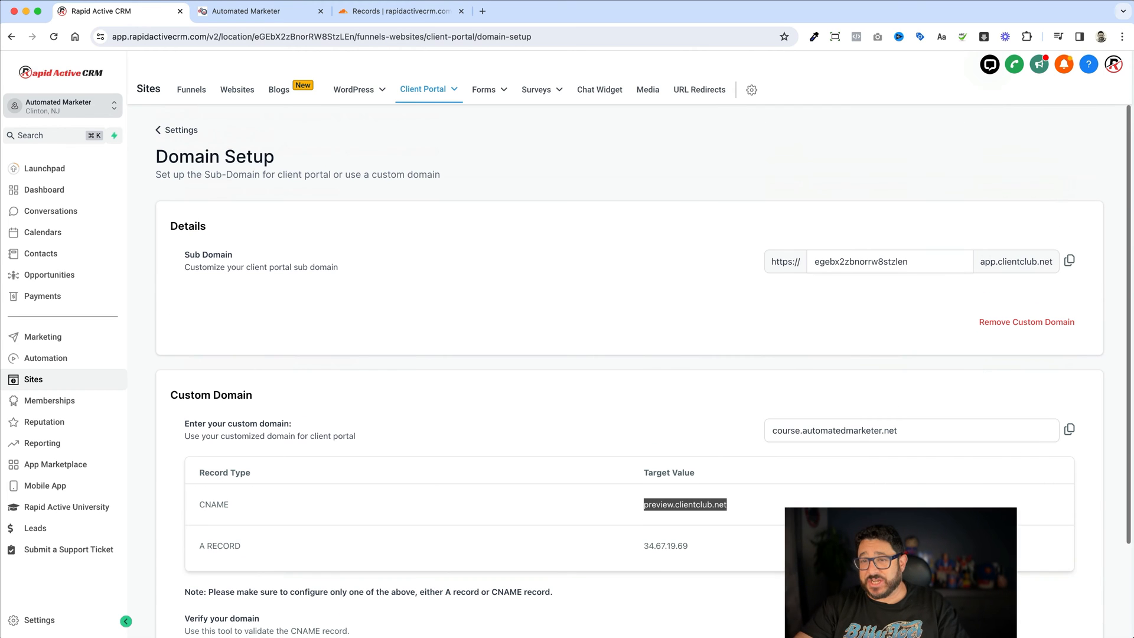
click(424, 89)
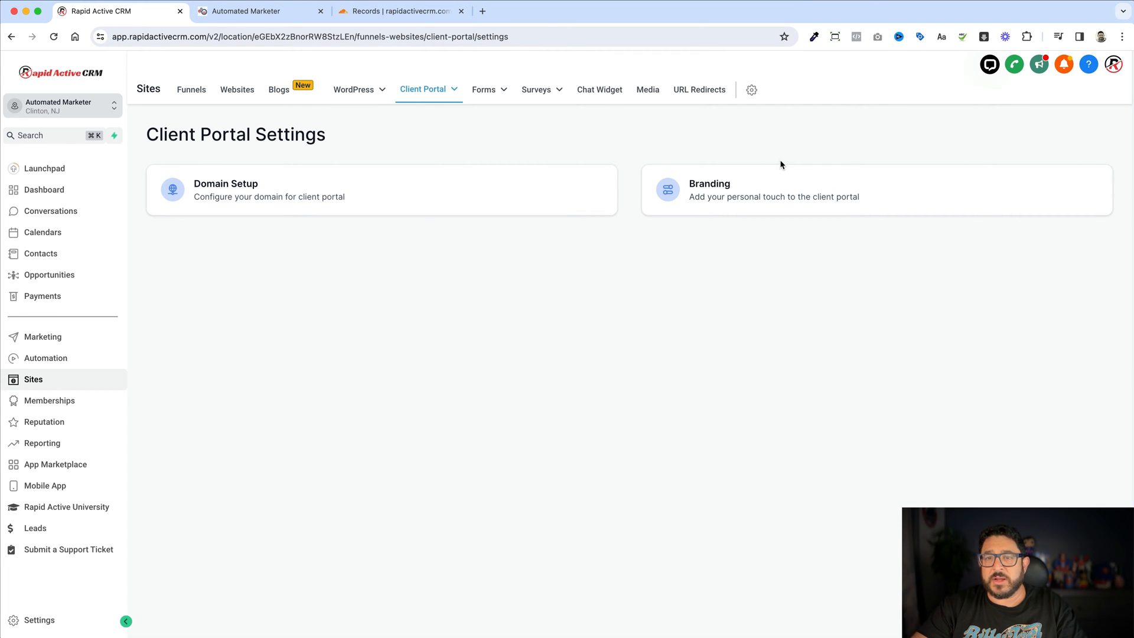
- In Branding, retype the Portal Description to Digital Marketing | High Level | Business Systems
click(774, 189)
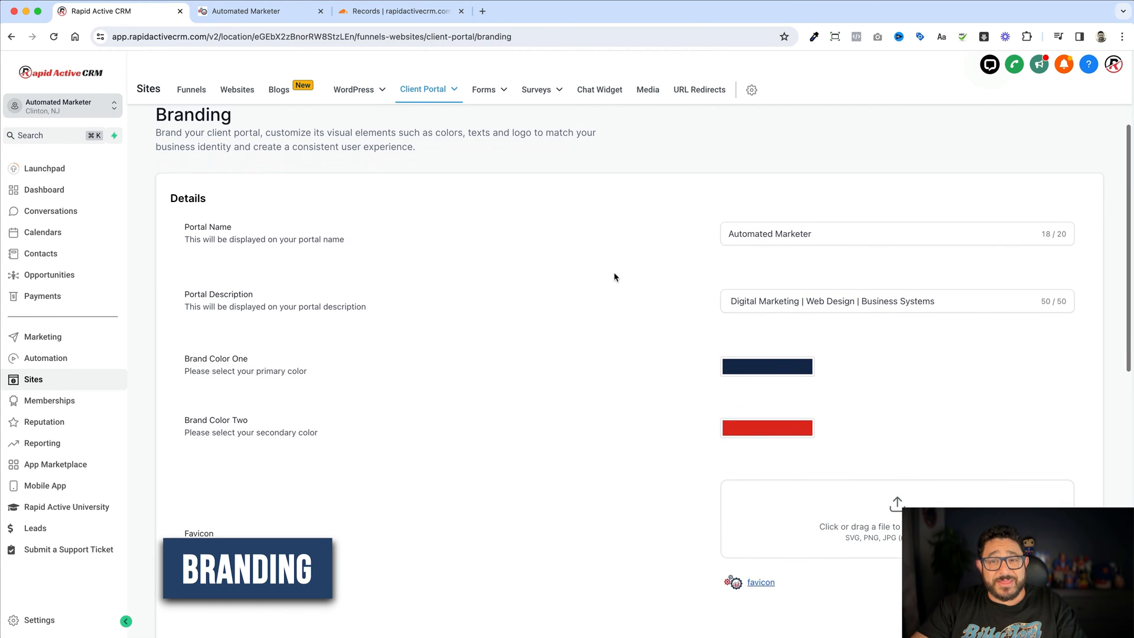
scroll(up, 3)
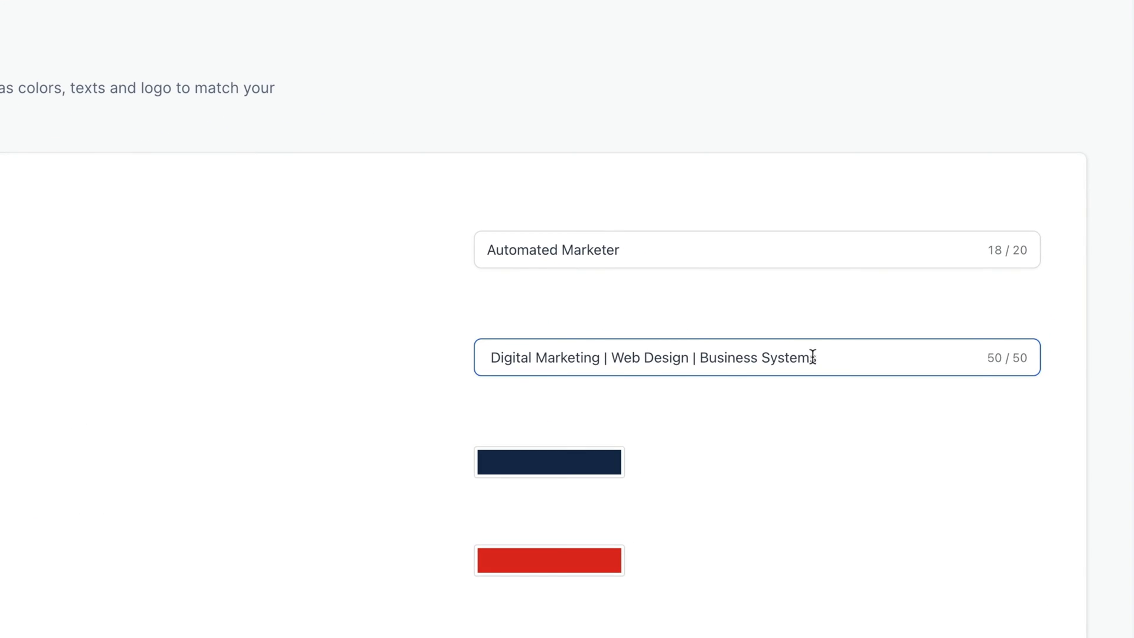
text(s)
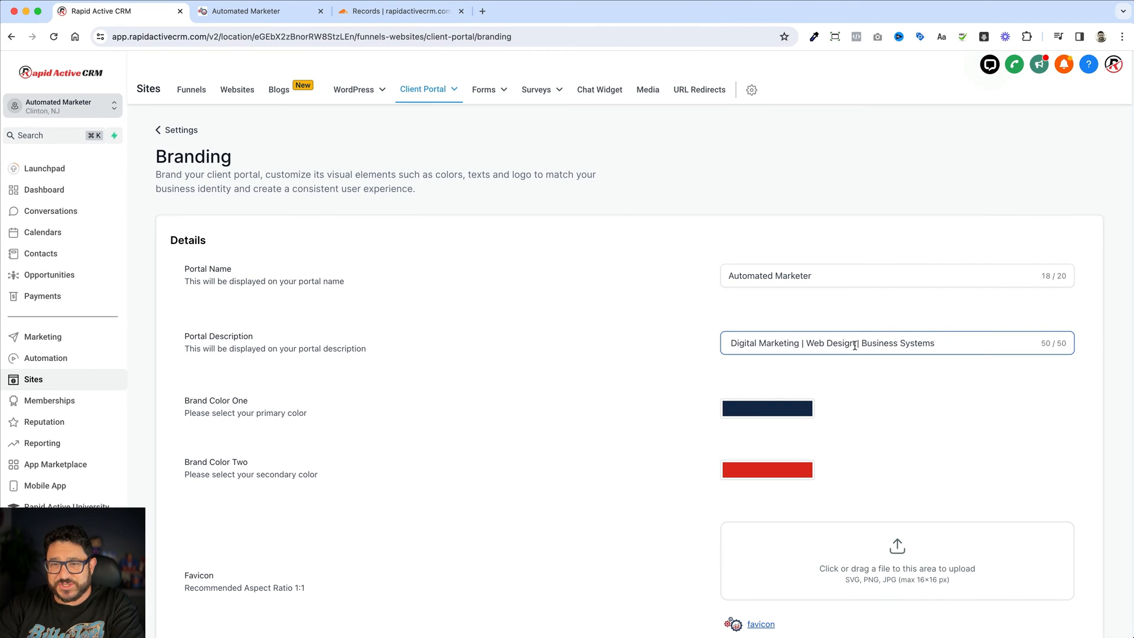
text(H)
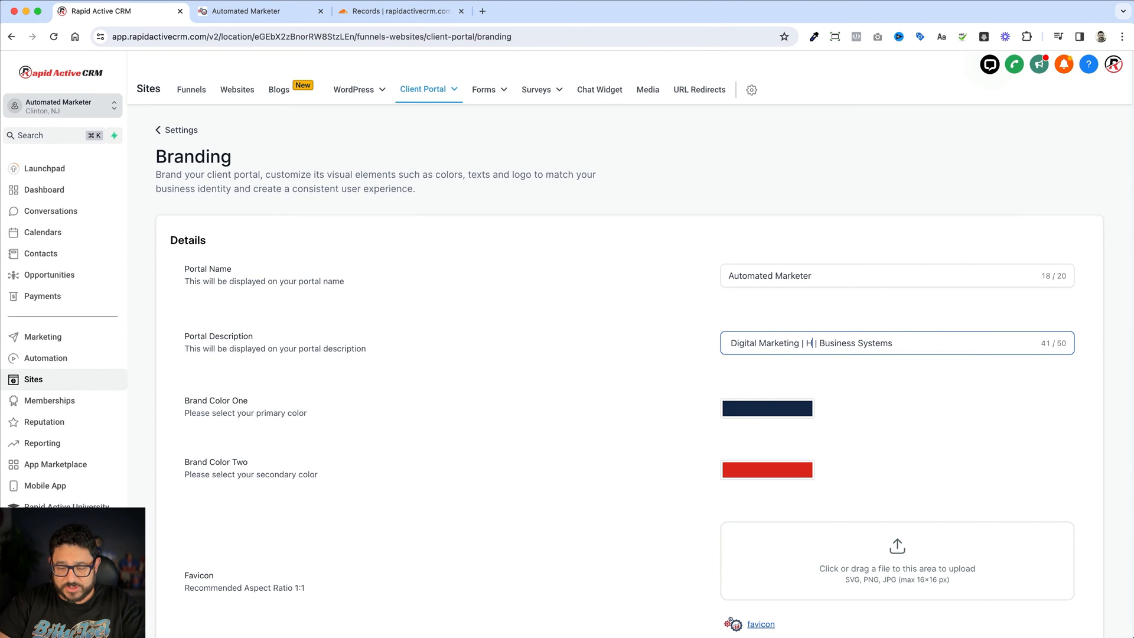
text(igh Le)
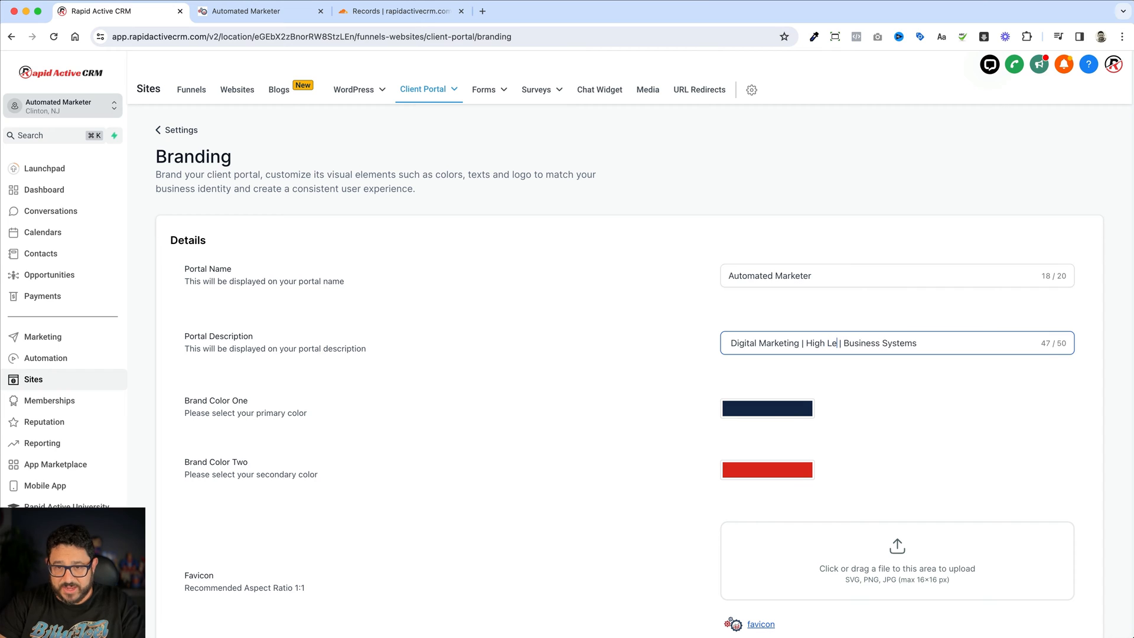
text(vel)
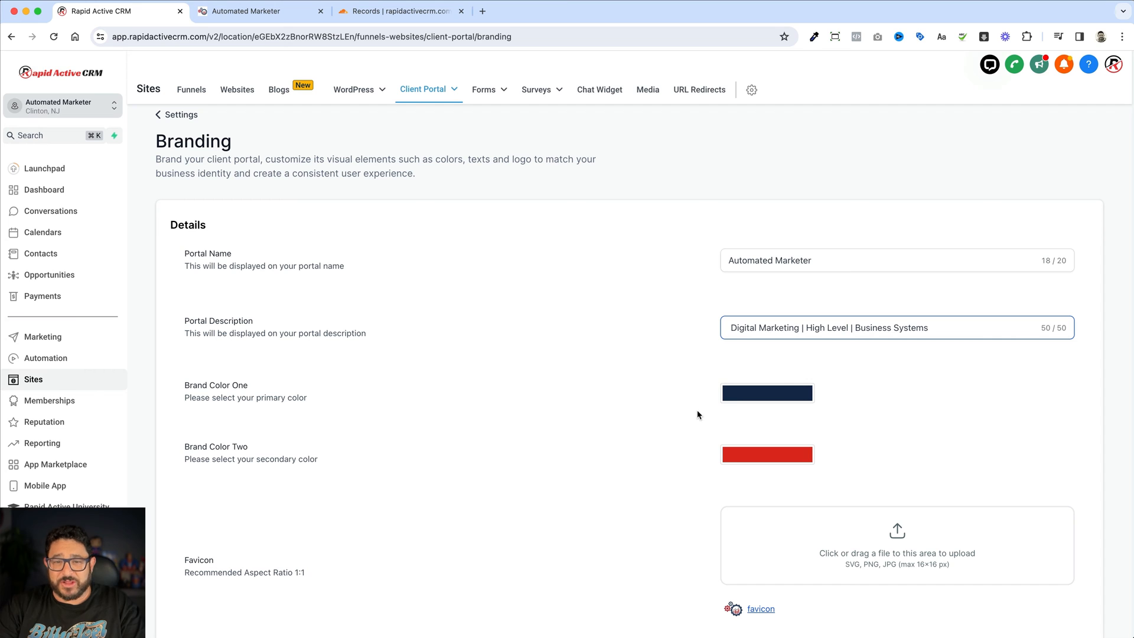
- Move down to the Portal Image section and view the current portal image
scroll(down, 3)
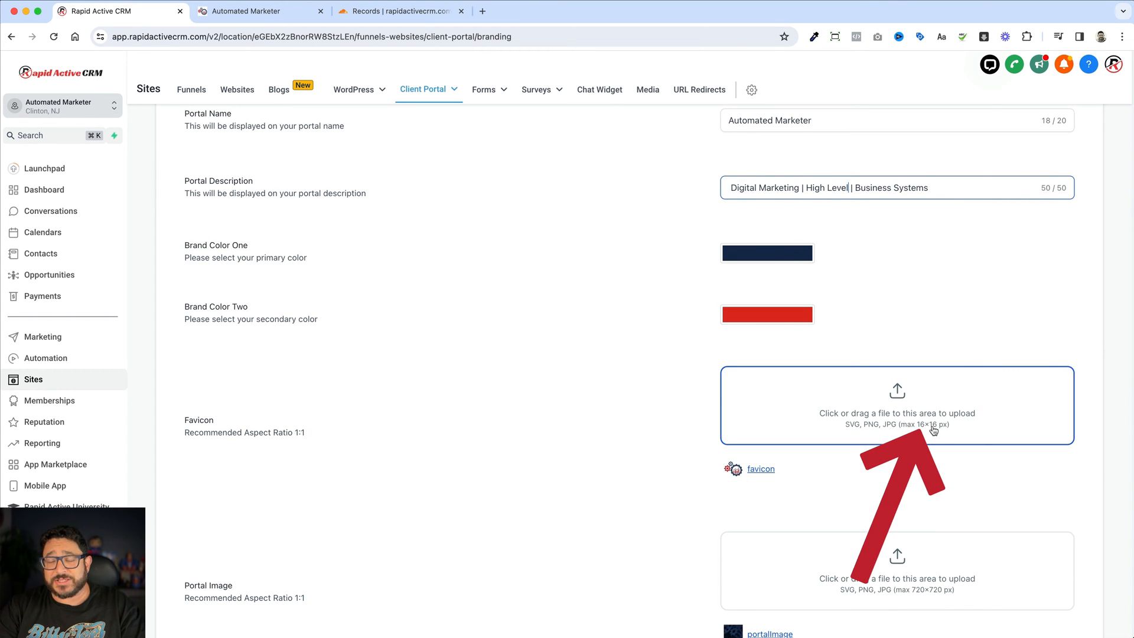
scroll(down, 3)
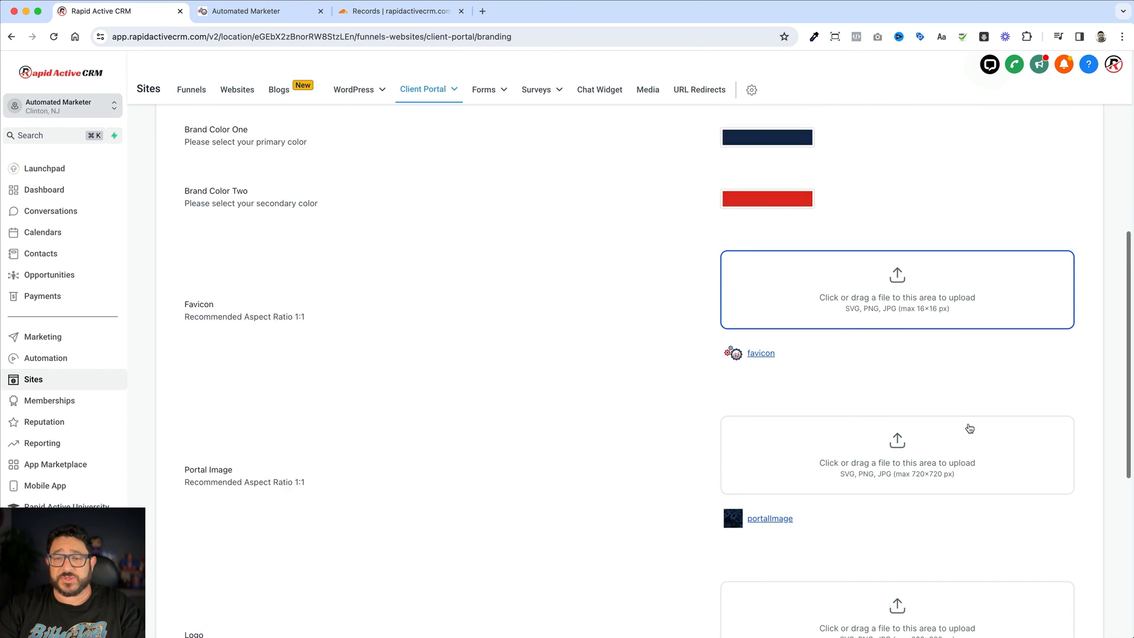
scroll(down, 3)
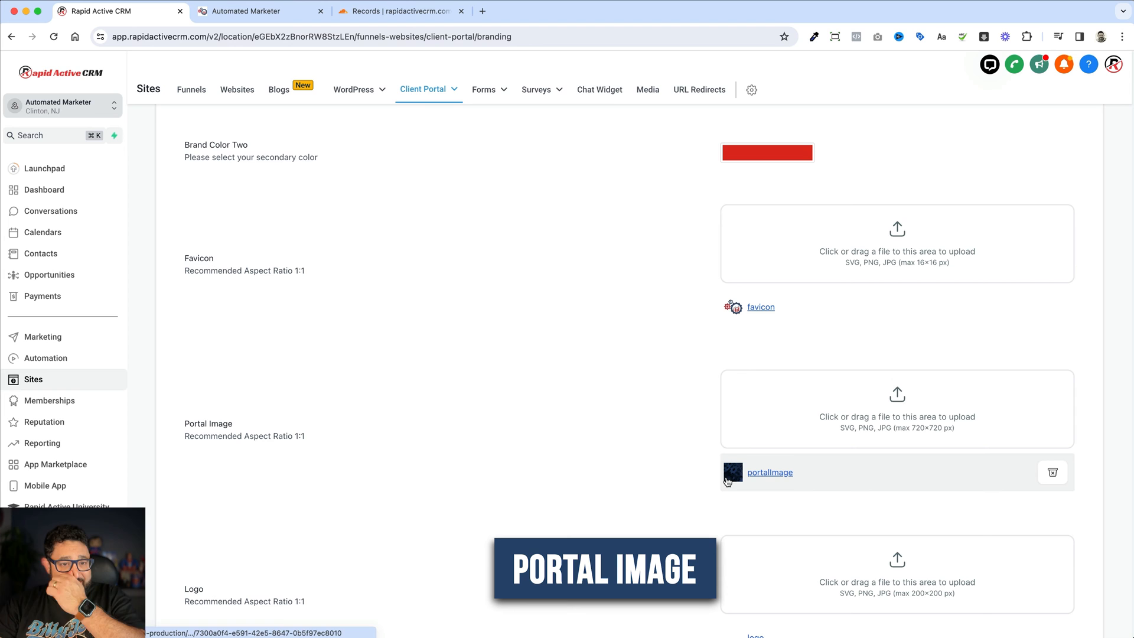
click(422, 88)
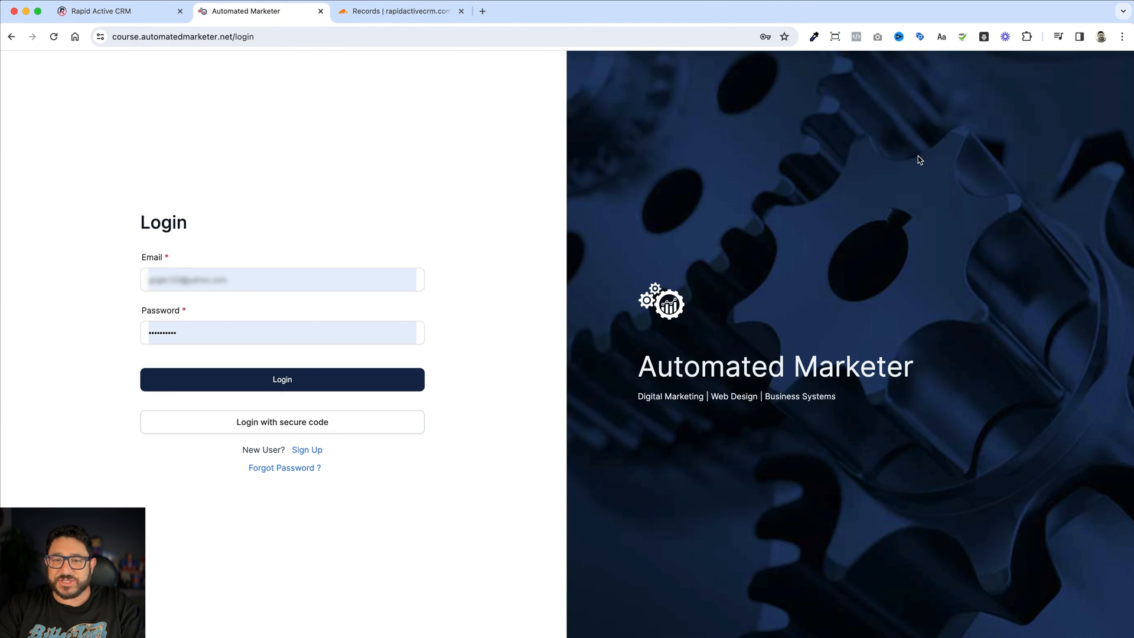
mouse_move(683, 345)
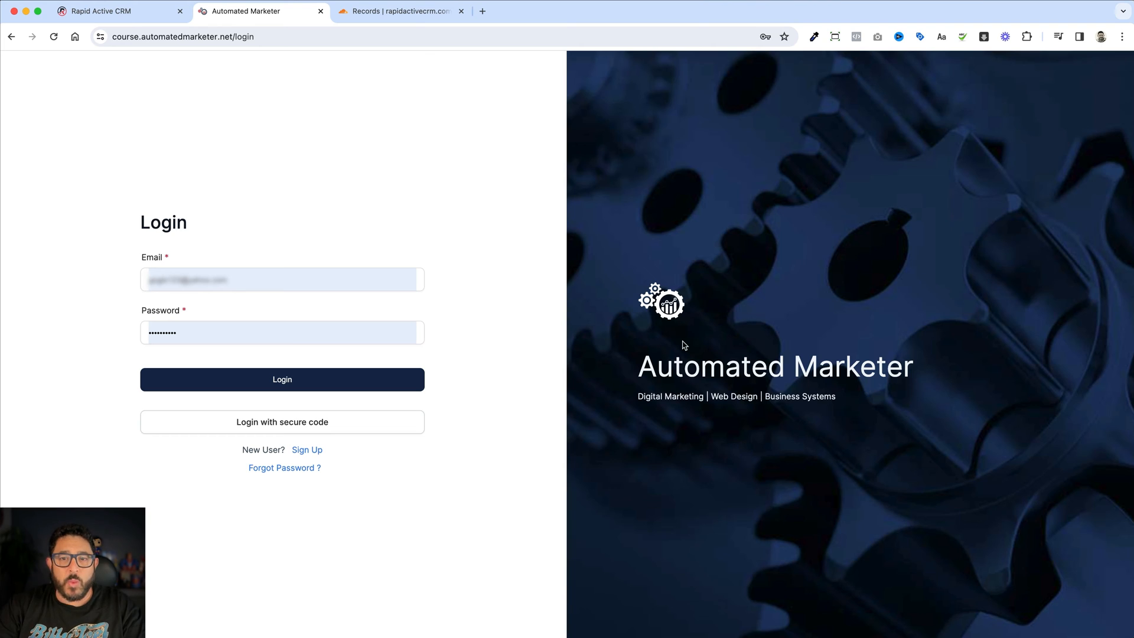
mouse_move(232, 115)
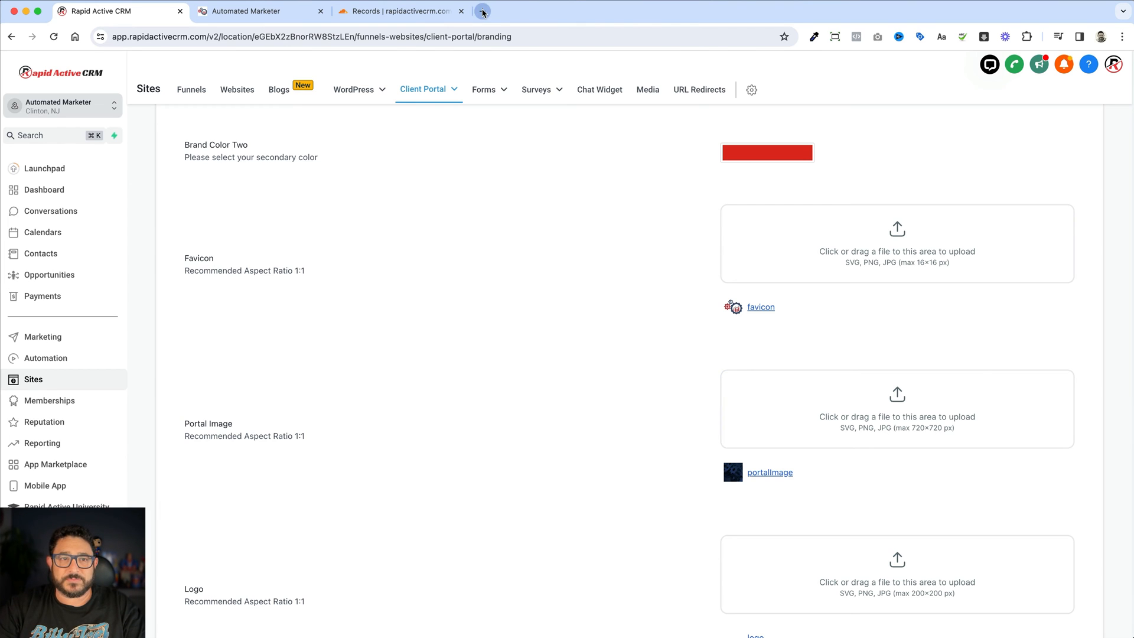
- Create a 720 × 720 px Canva design and add a stock blue cogs photo to it
click(482, 11)
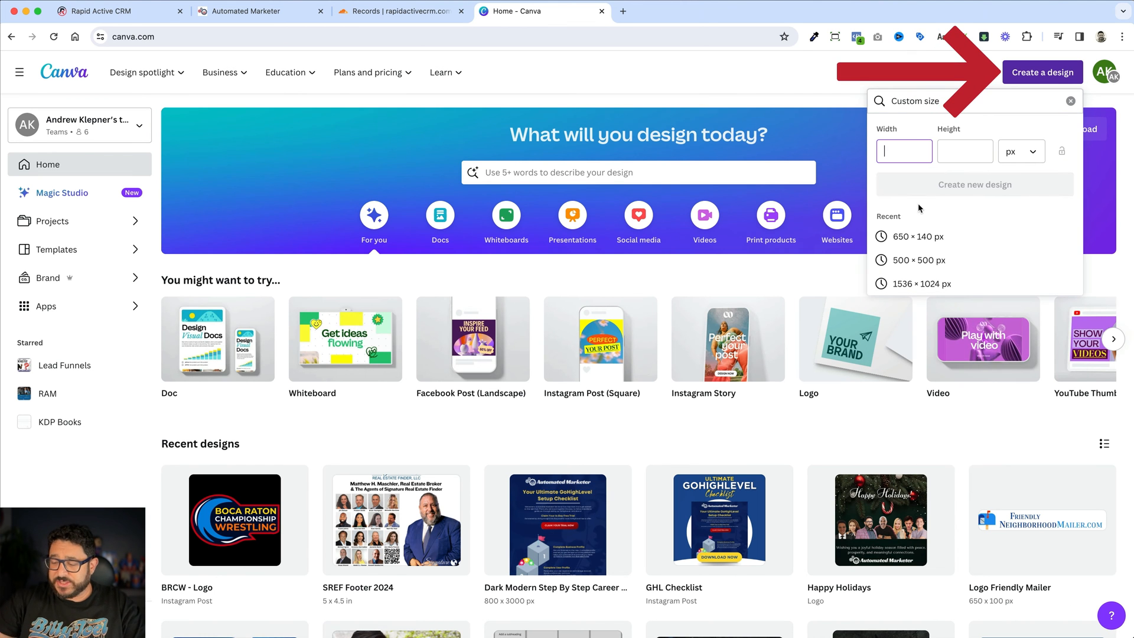
text(720)
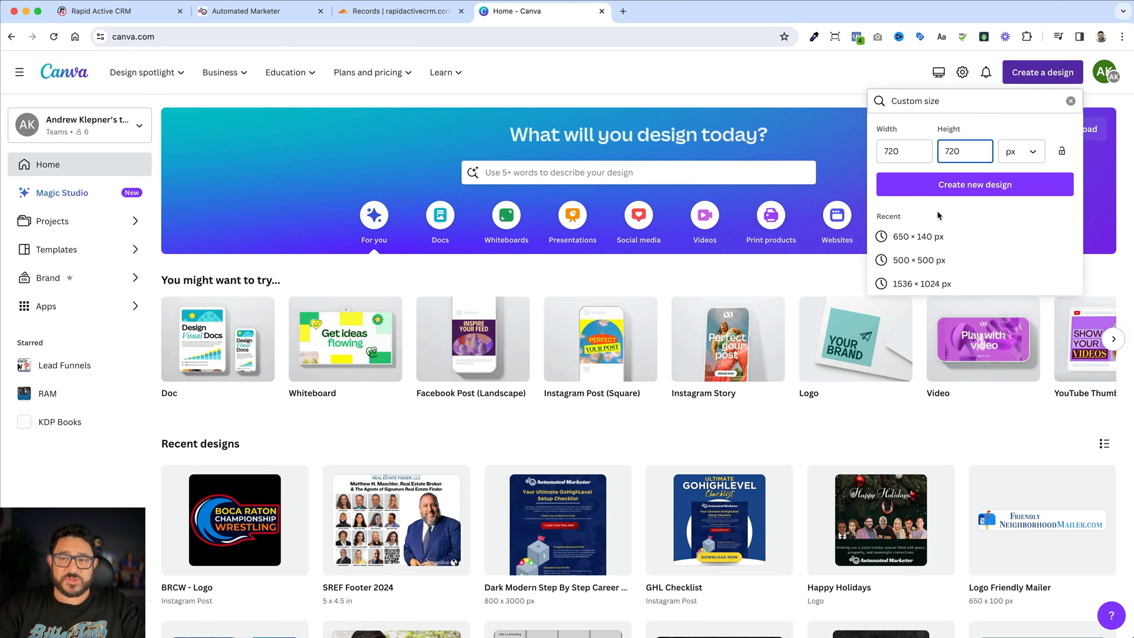
click(974, 184)
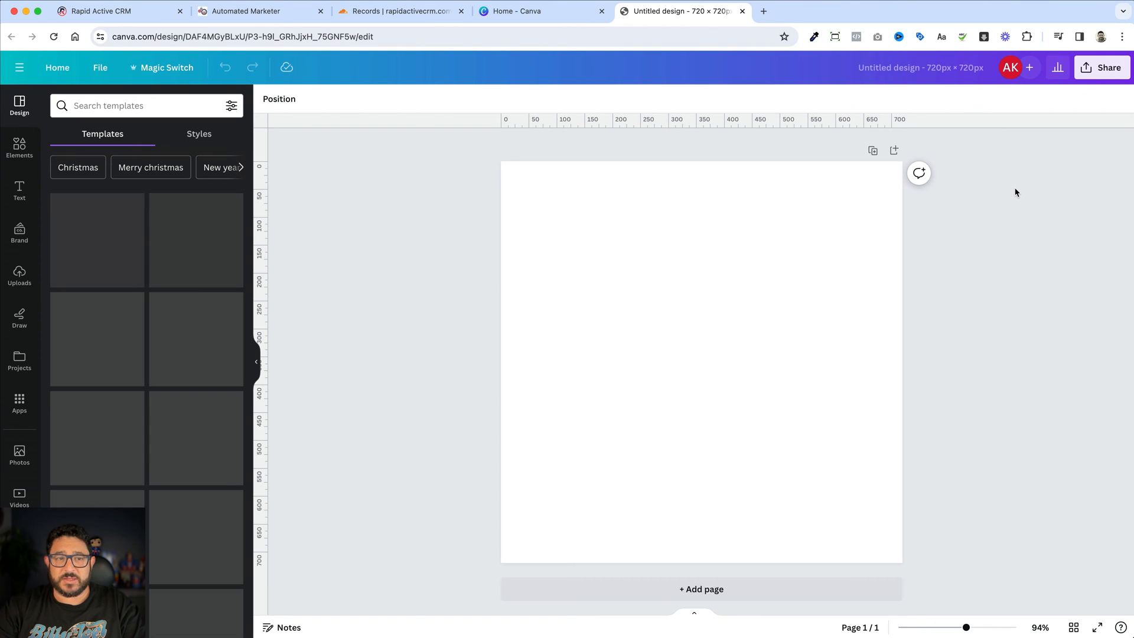
click(19, 456)
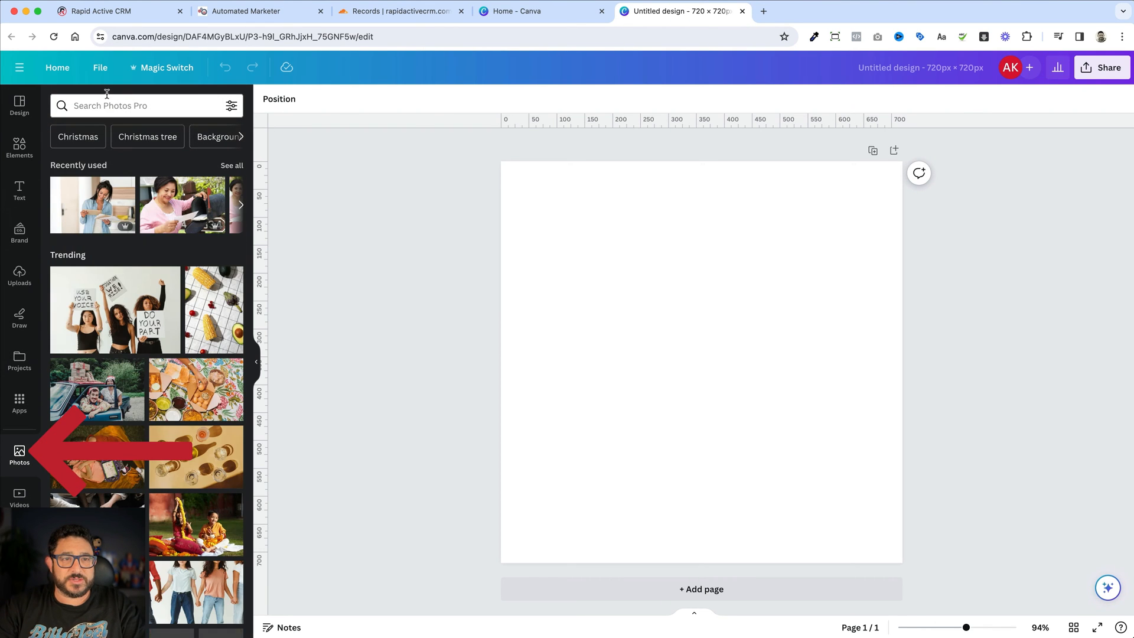
click(140, 105)
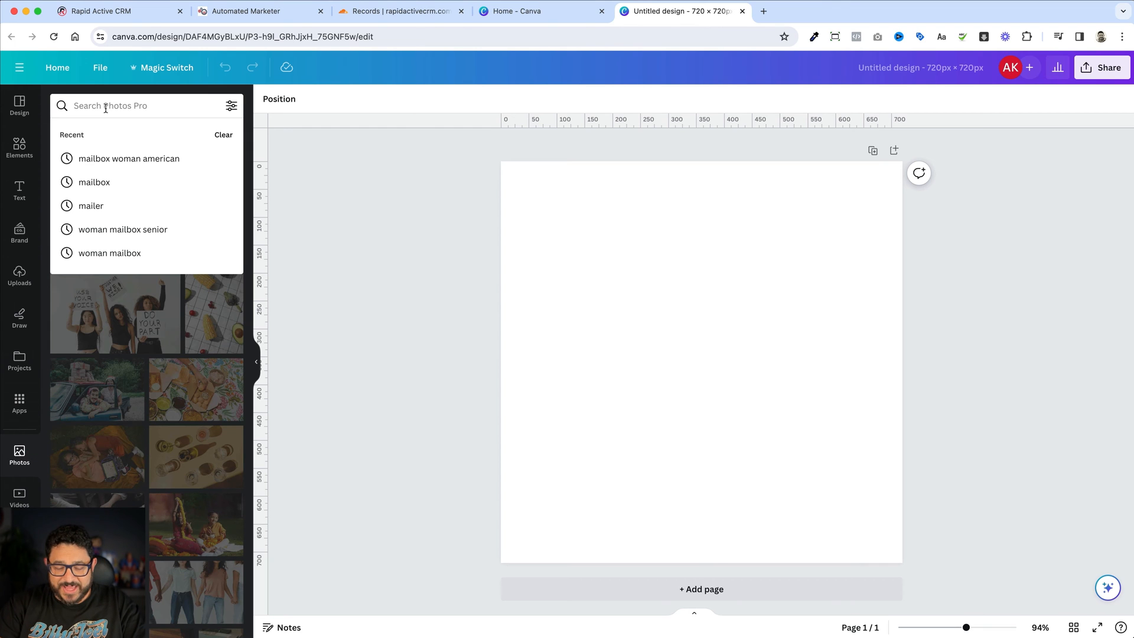
text(cogs)
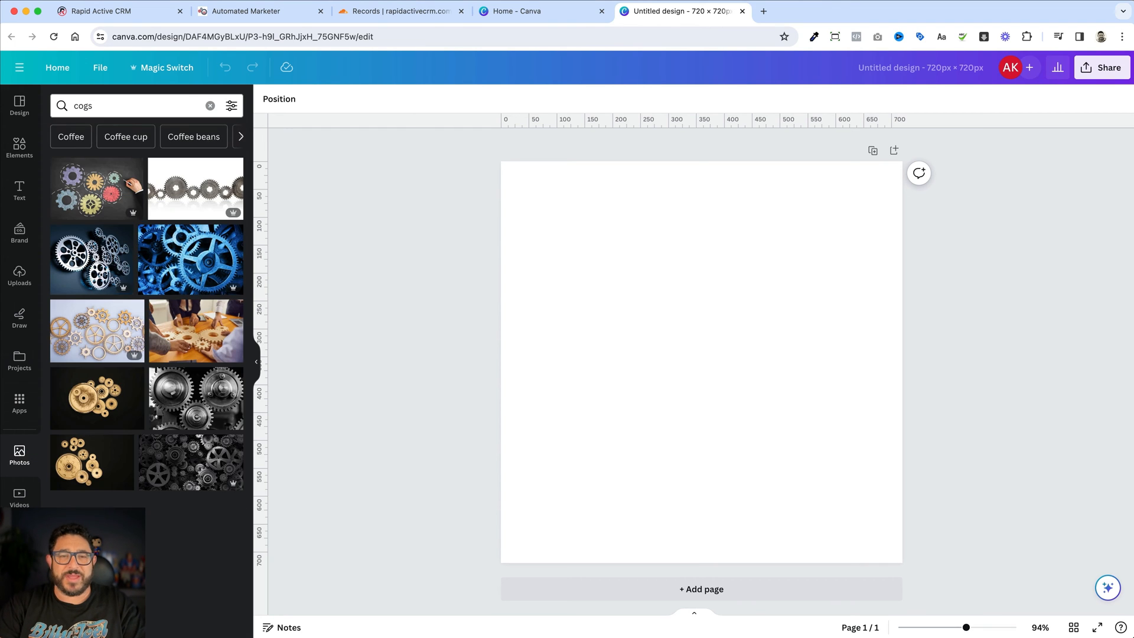
click(190, 260)
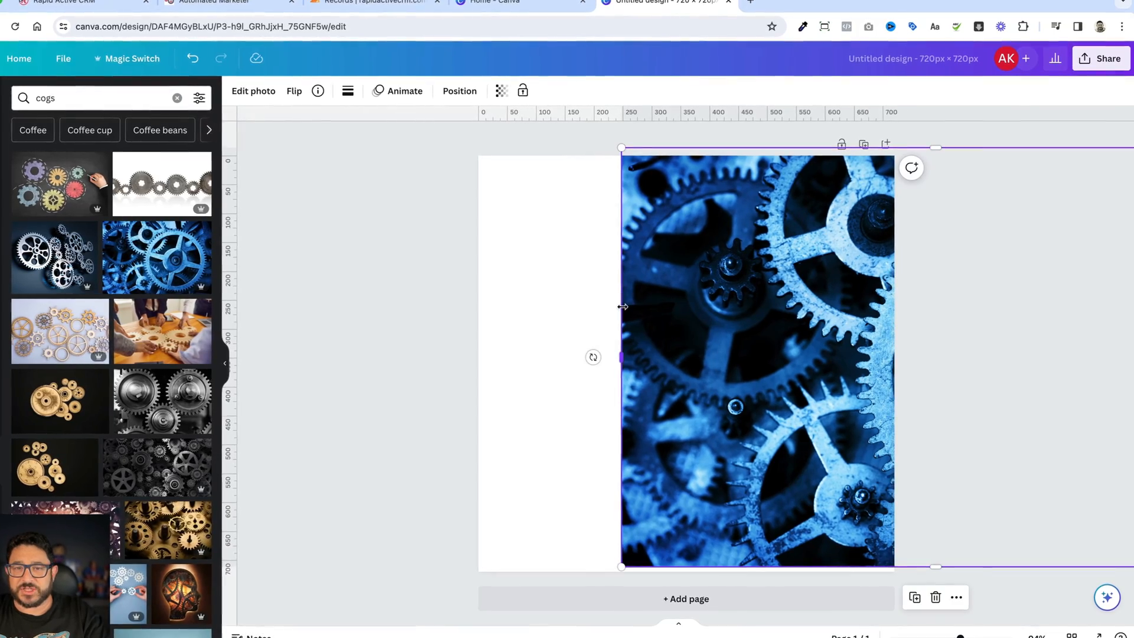
- Check the design's colour options and lower the cogs photo's transparency with the slider
click(226, 89)
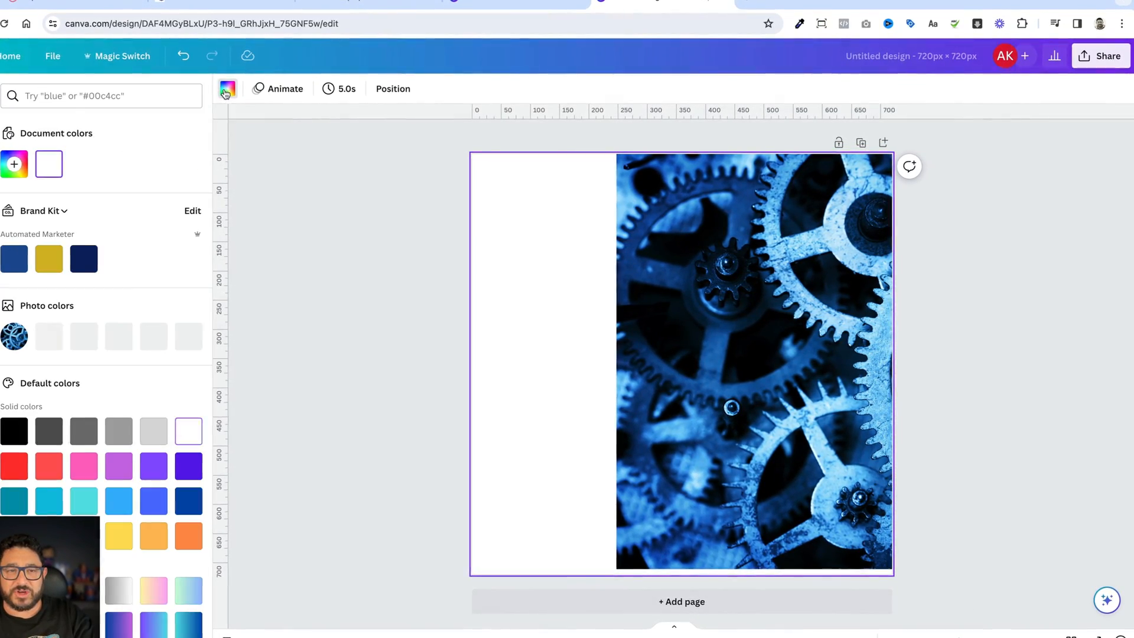
click(82, 258)
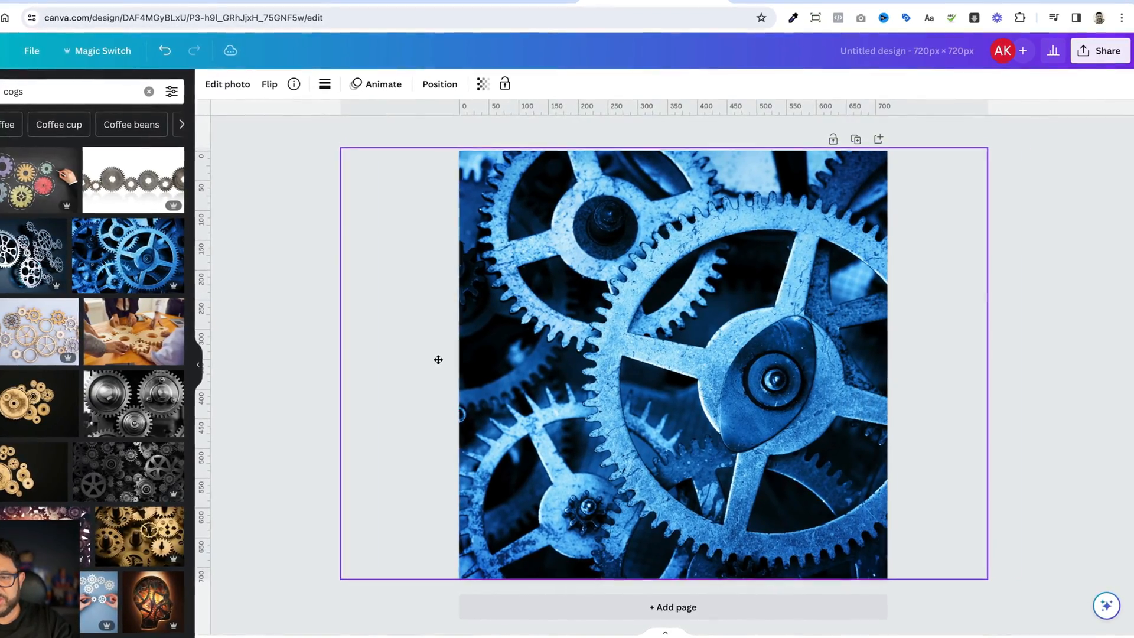
click(481, 83)
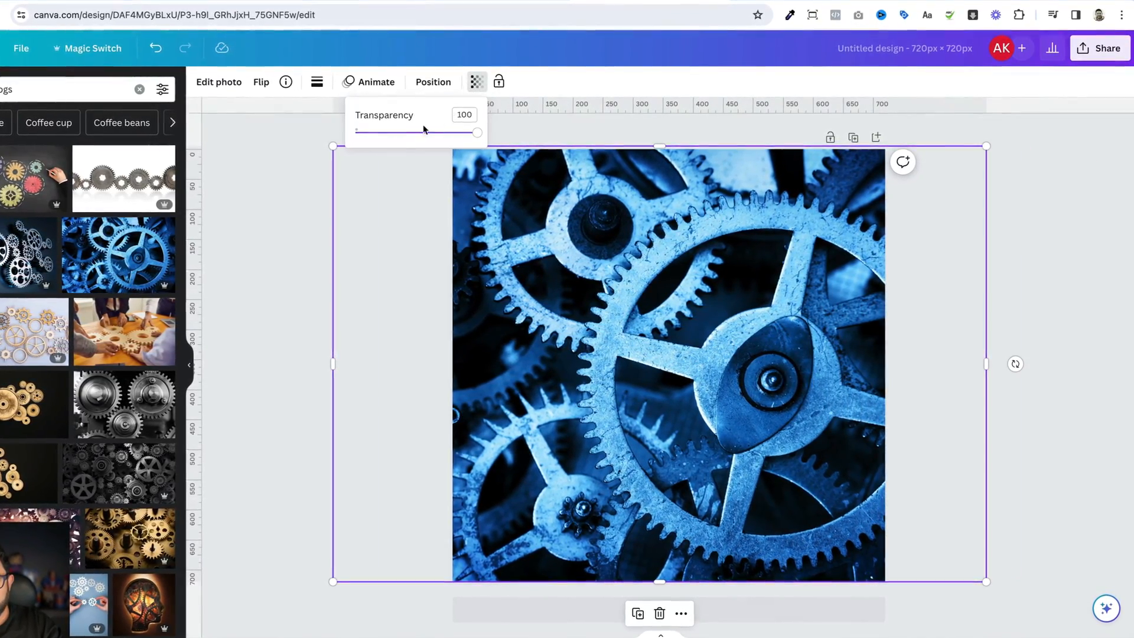
drag(476, 132, 372, 131)
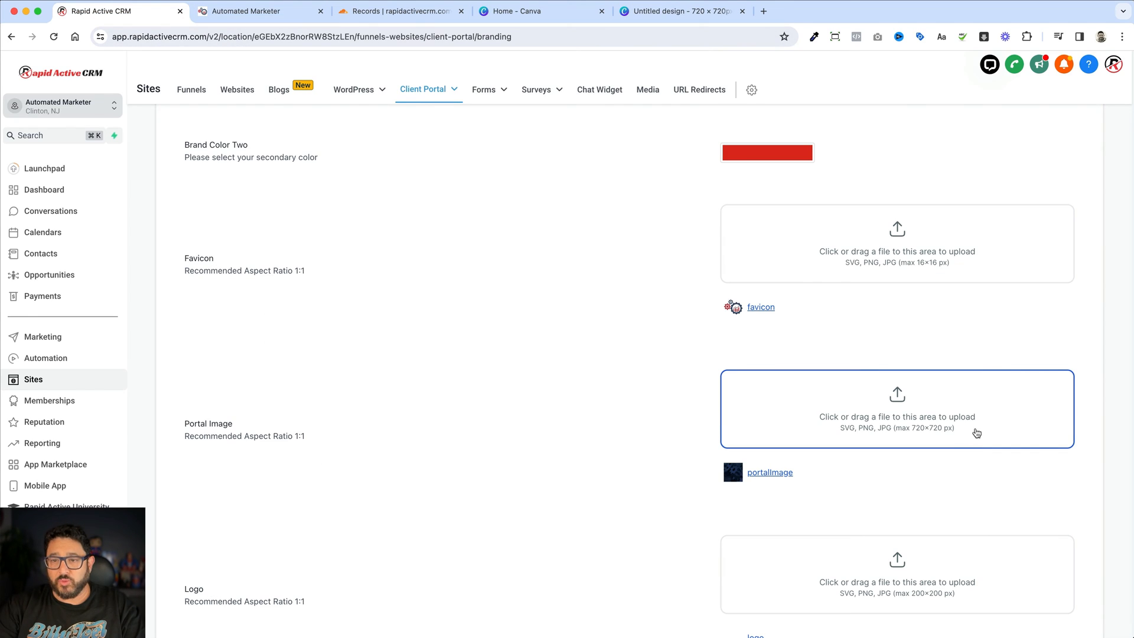
mouse_move(960, 420)
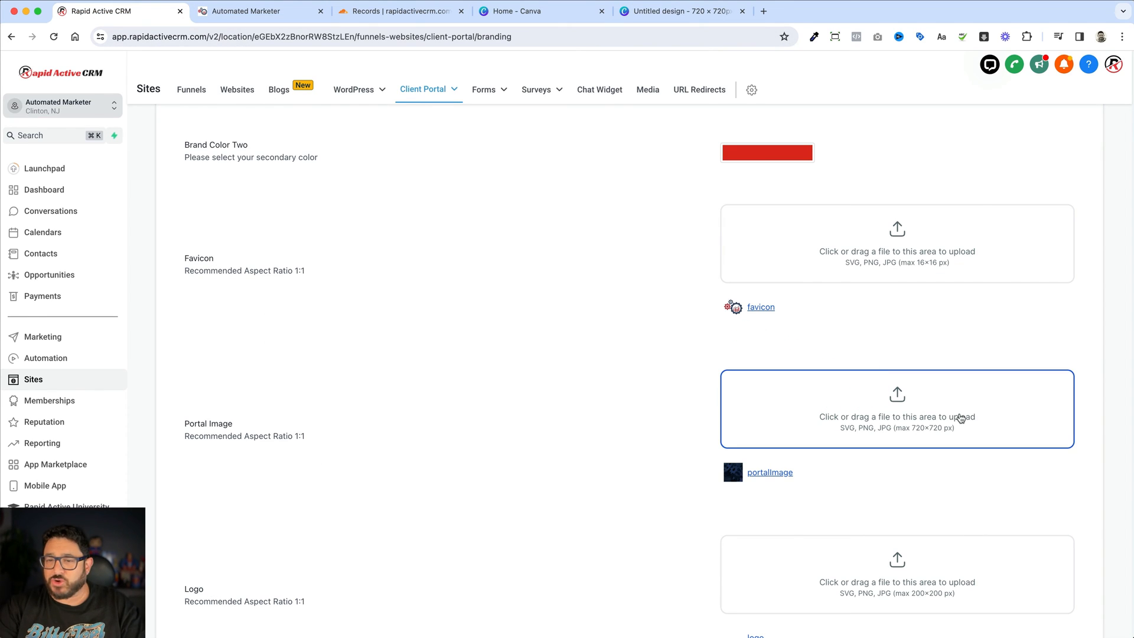
- Review the Branding page from Portal Image to the Logo upload, then show the login page
scroll(down, 3)
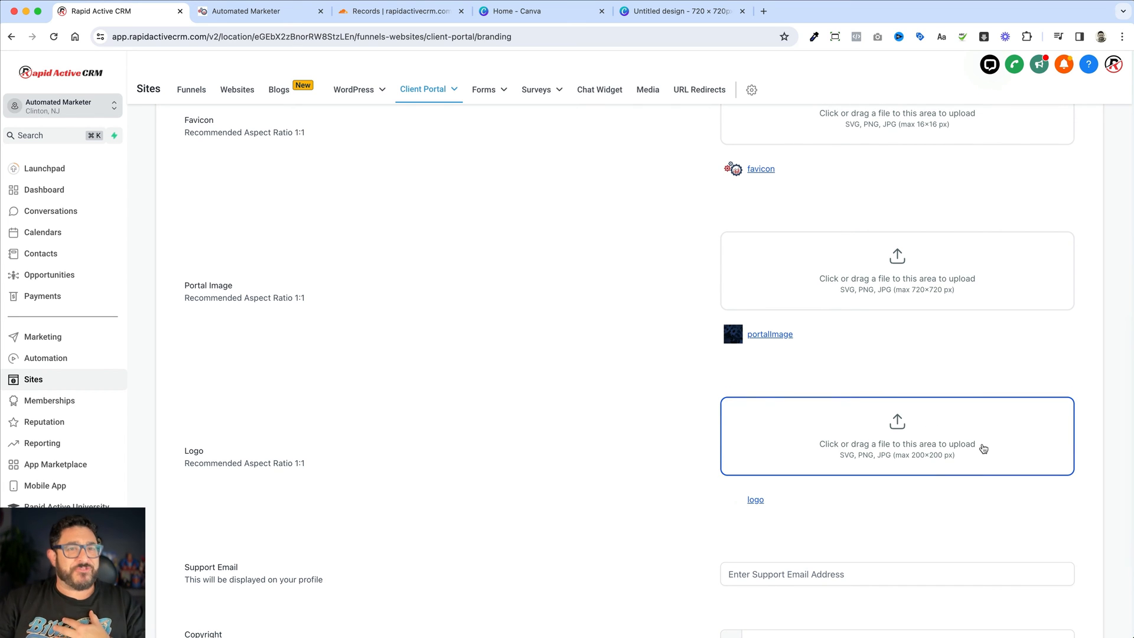
click(256, 10)
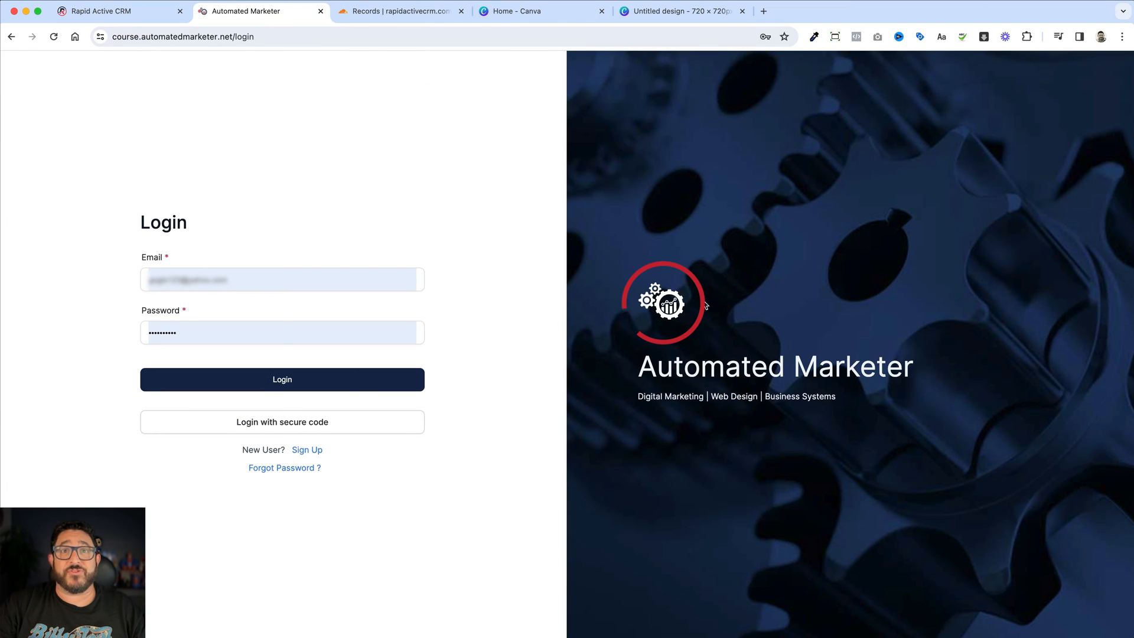
mouse_move(710, 290)
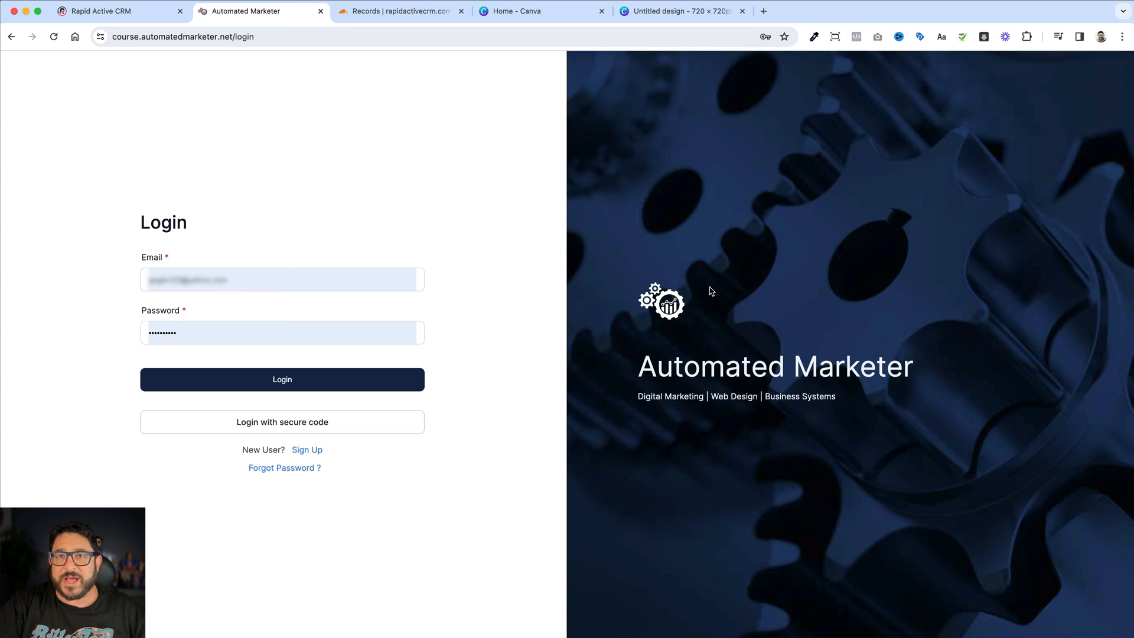
mouse_move(590, 127)
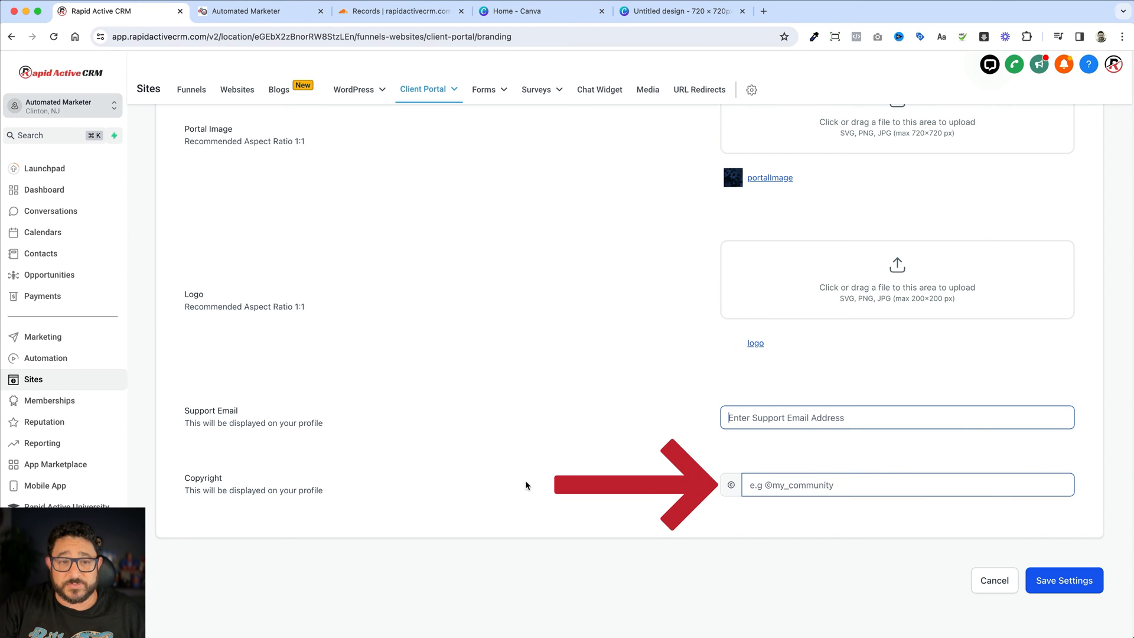
- Check the Portal Description and save the client portal branding settings
scroll(up, 3)
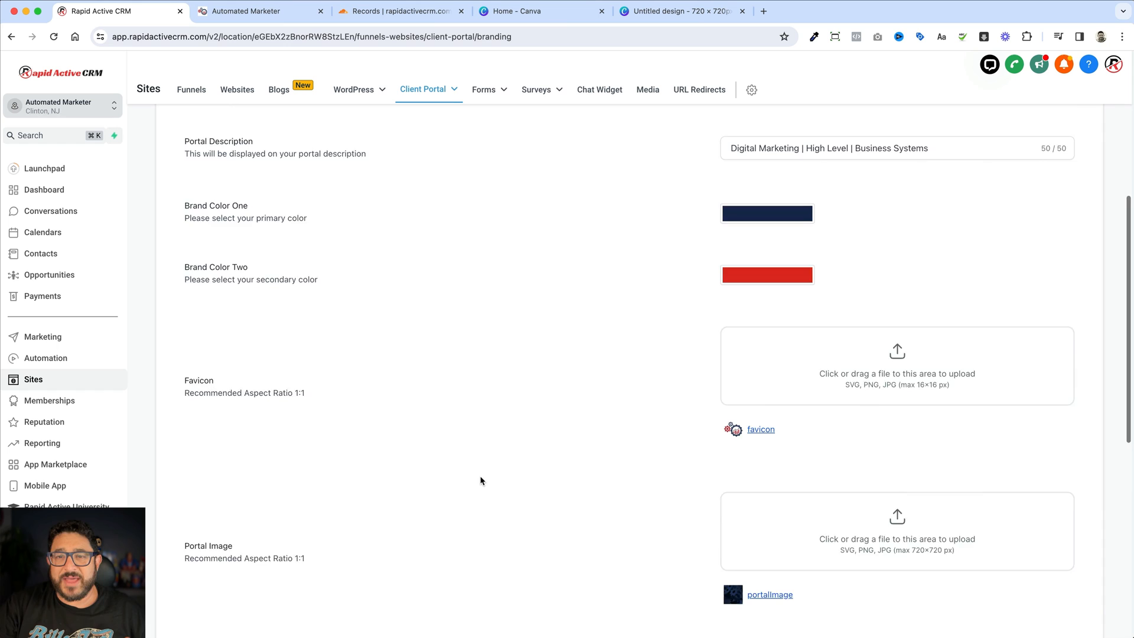
scroll(up, 3)
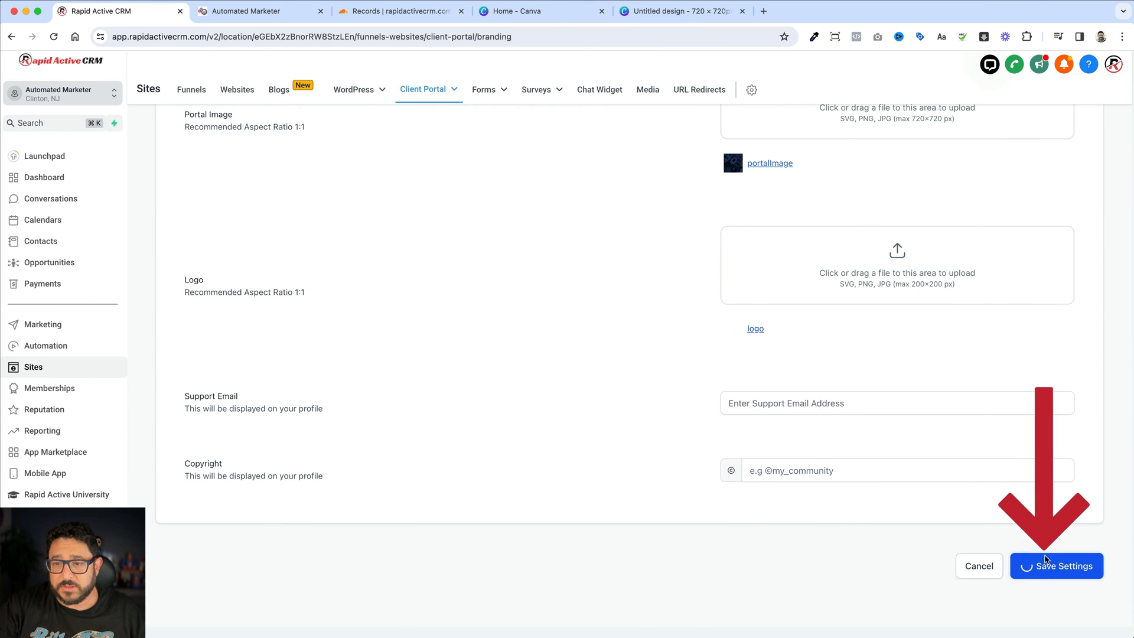
click(260, 10)
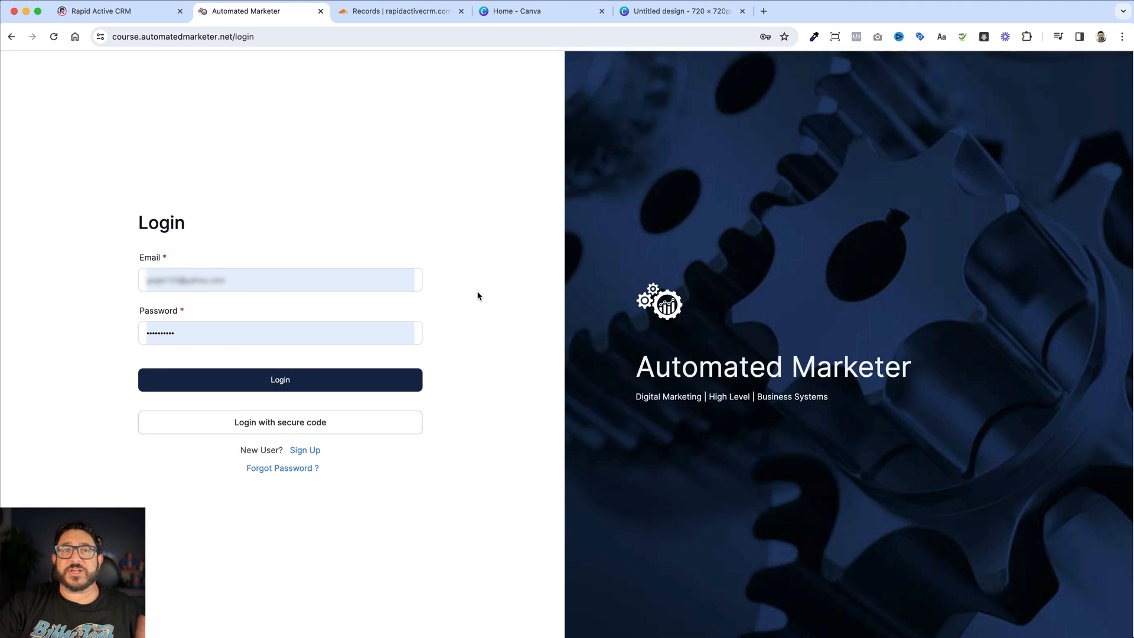
- Log in to the portal, then visit Communities and the Affiliates dashboard via the apps grid
click(282, 379)
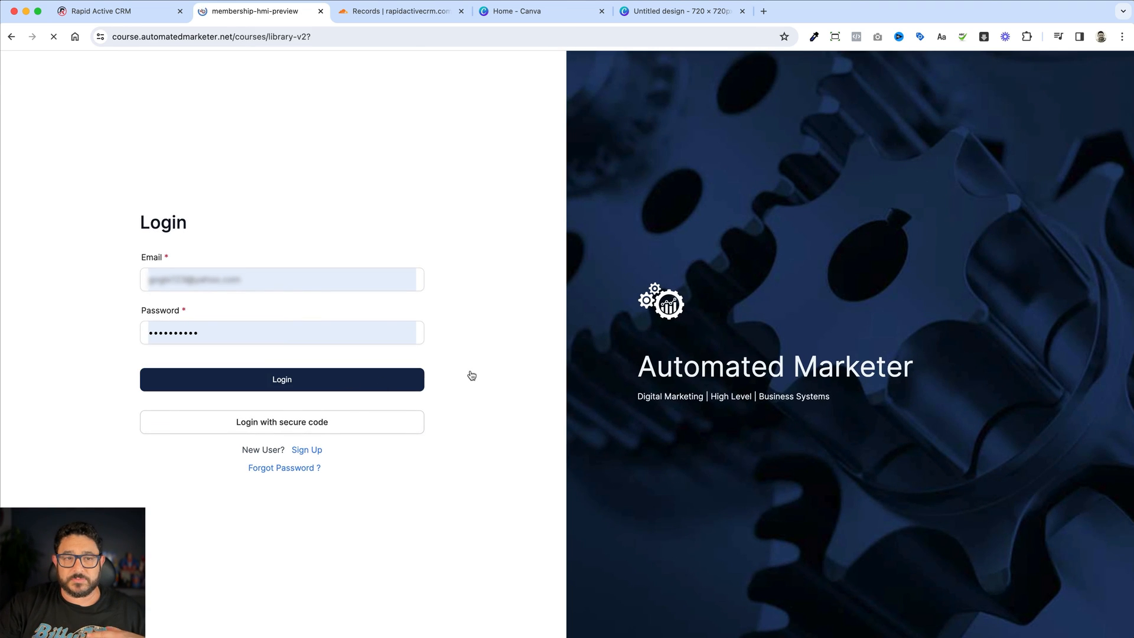
click(281, 379)
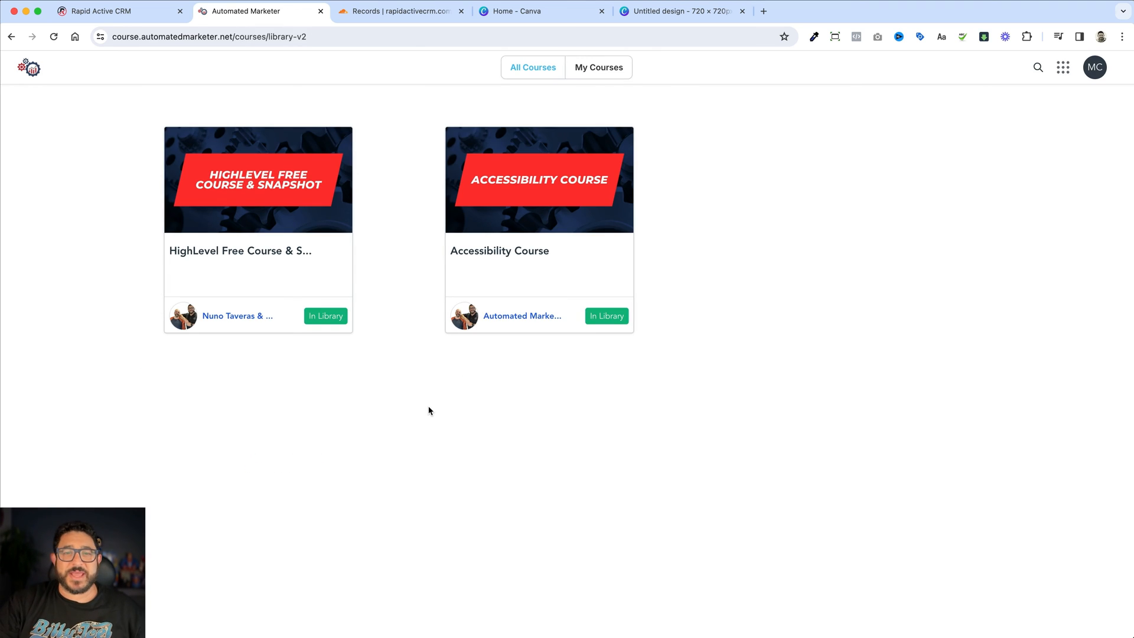
mouse_move(520, 191)
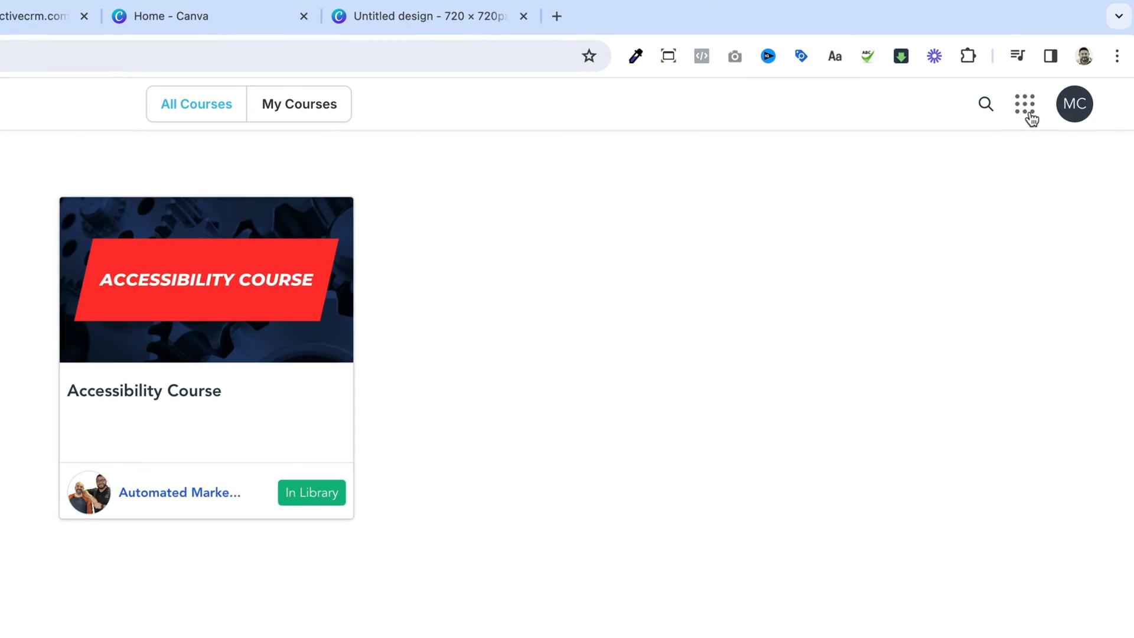
click(1024, 104)
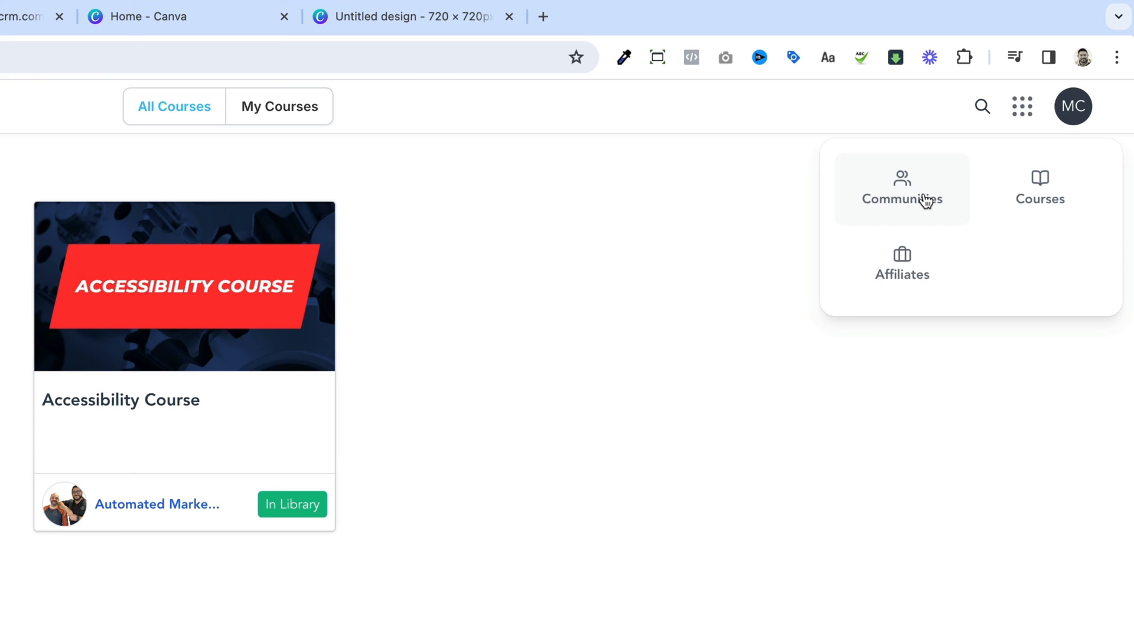
click(901, 188)
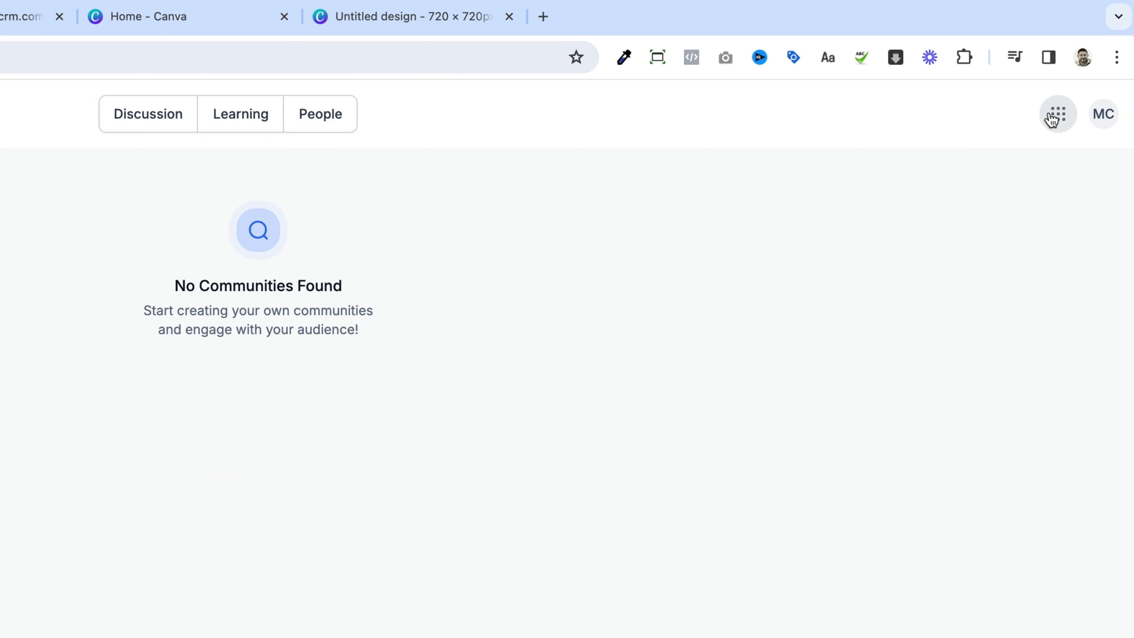
click(1056, 113)
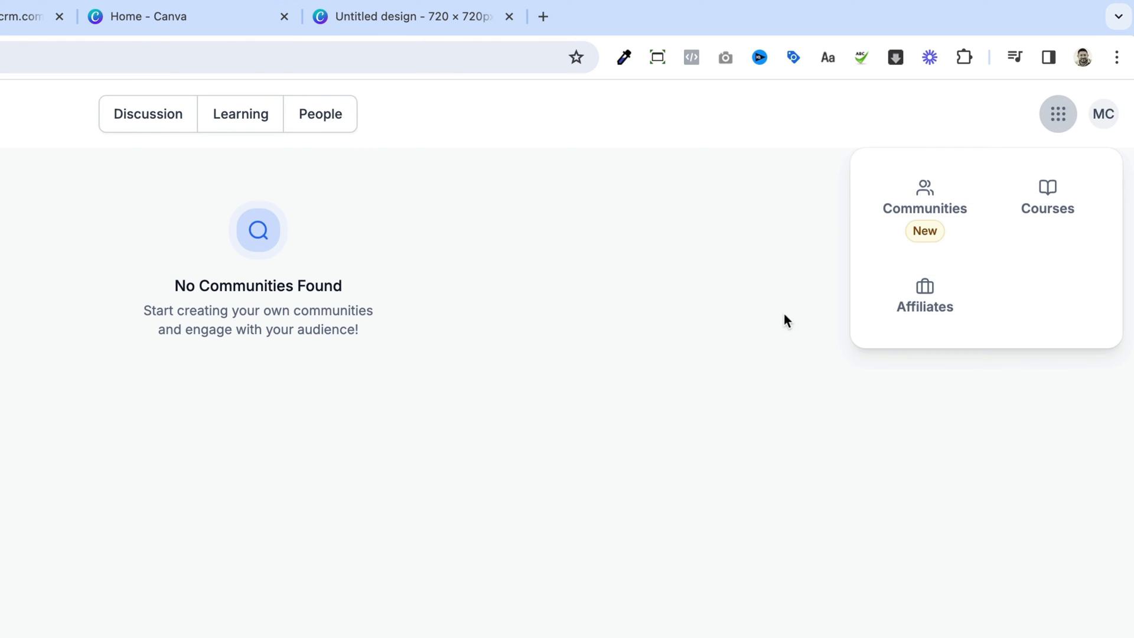
click(924, 295)
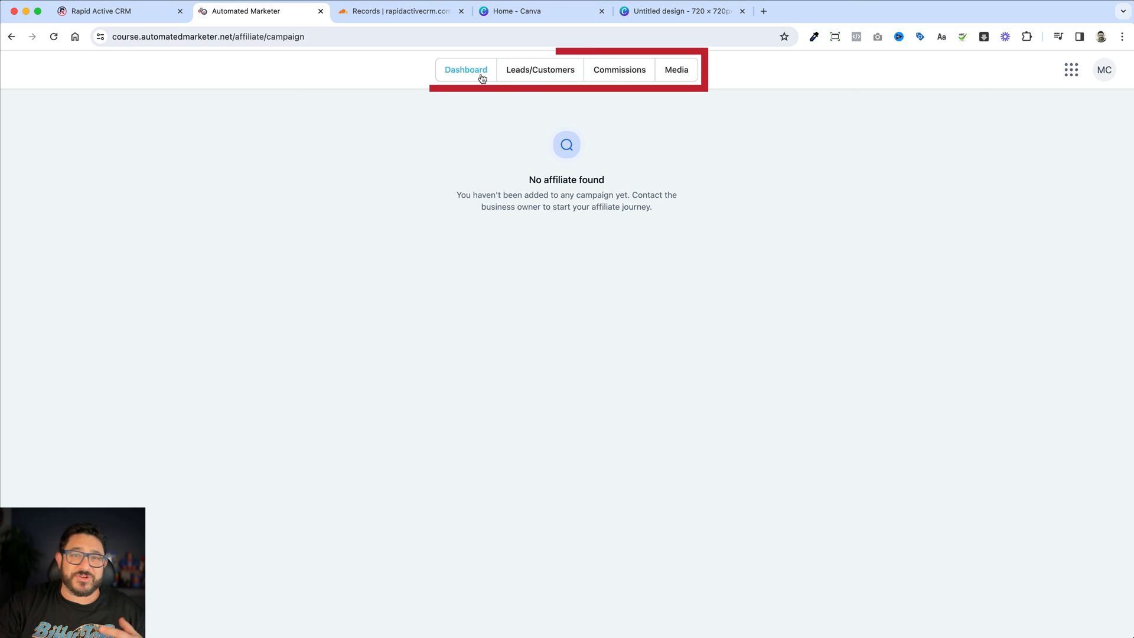
mouse_move(1101, 83)
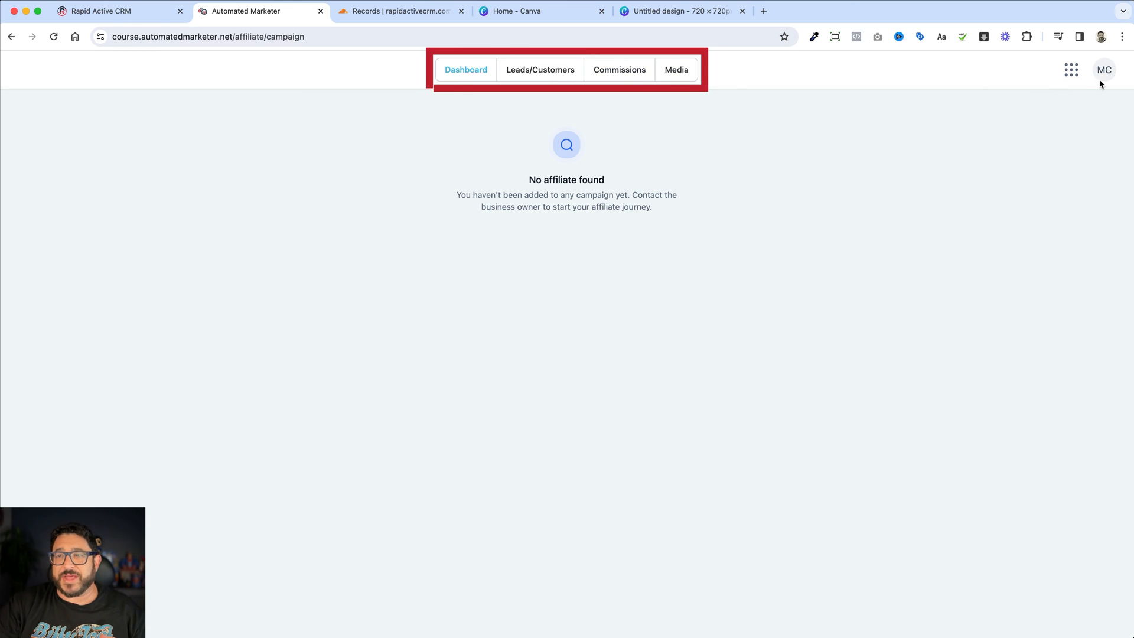
- From the avatar open Account Settings and review the Profile, Account and Social Media sections
click(1104, 69)
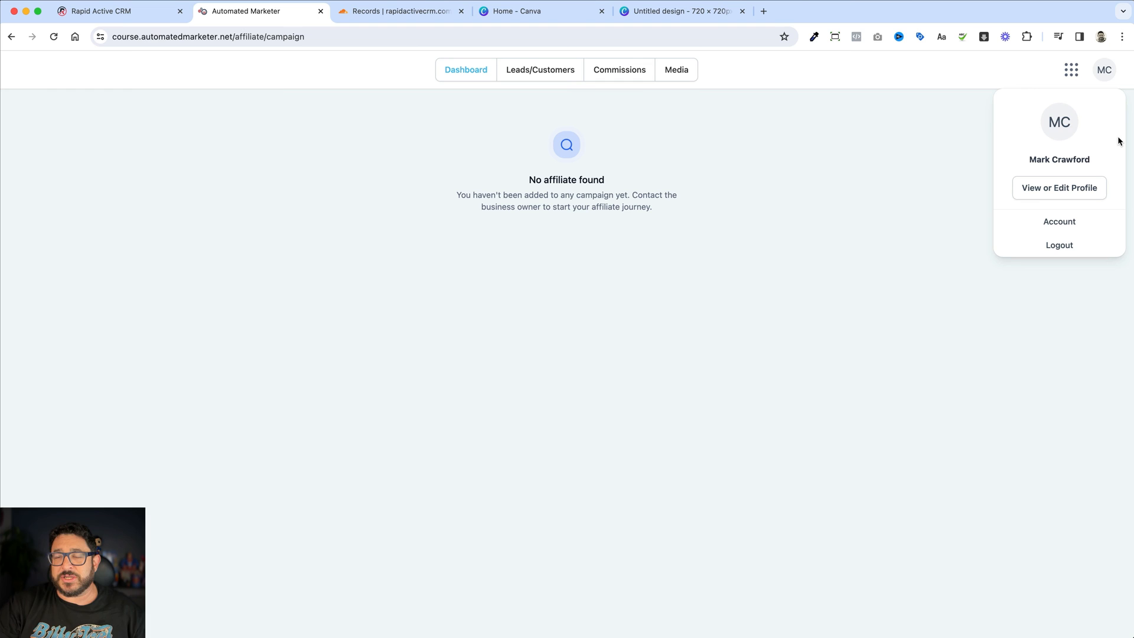
mouse_move(1108, 142)
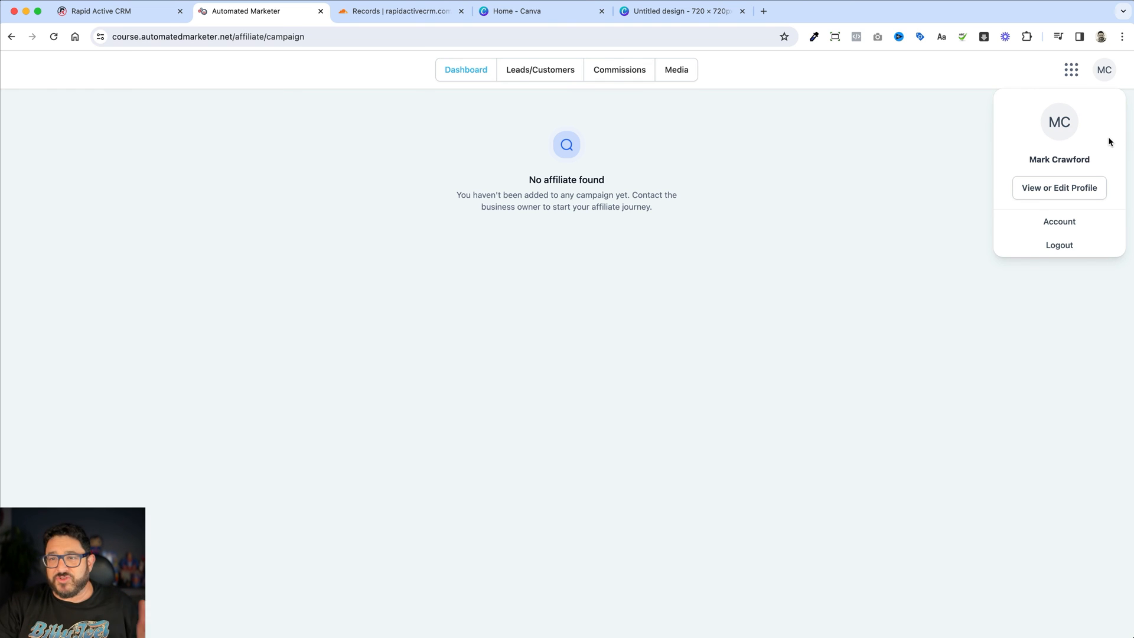
click(1058, 188)
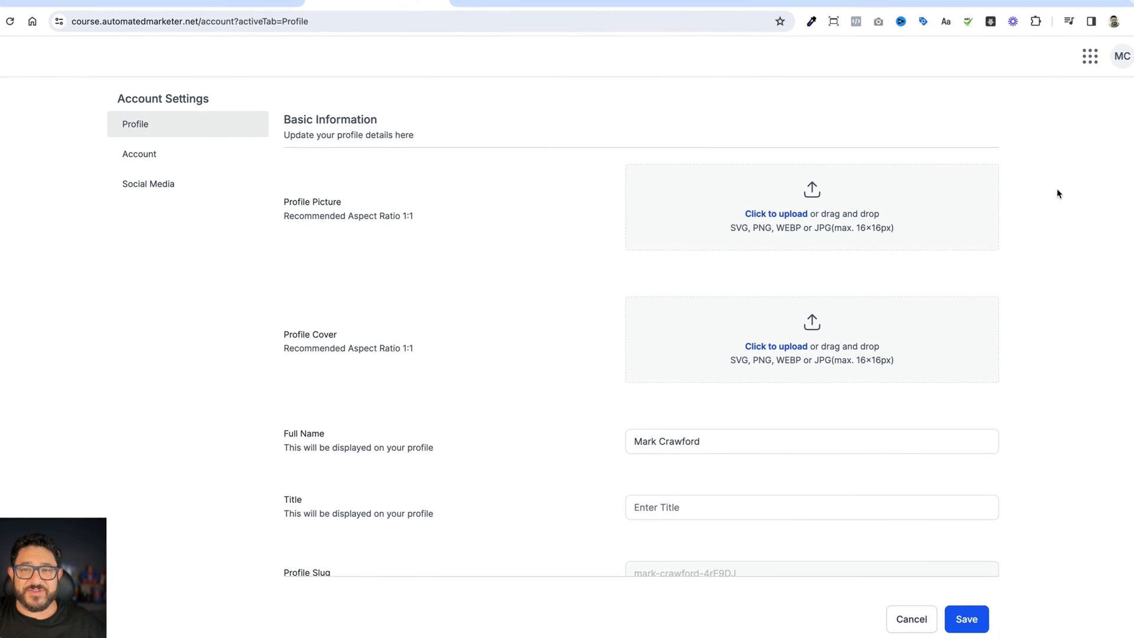
scroll(down, 3)
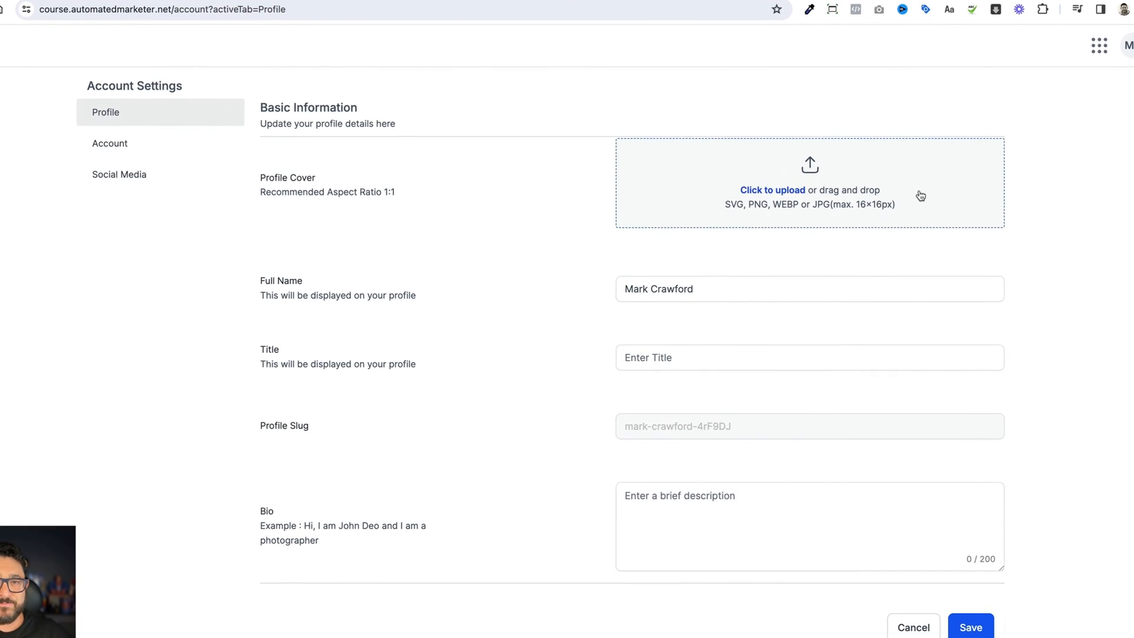
scroll(down, 3)
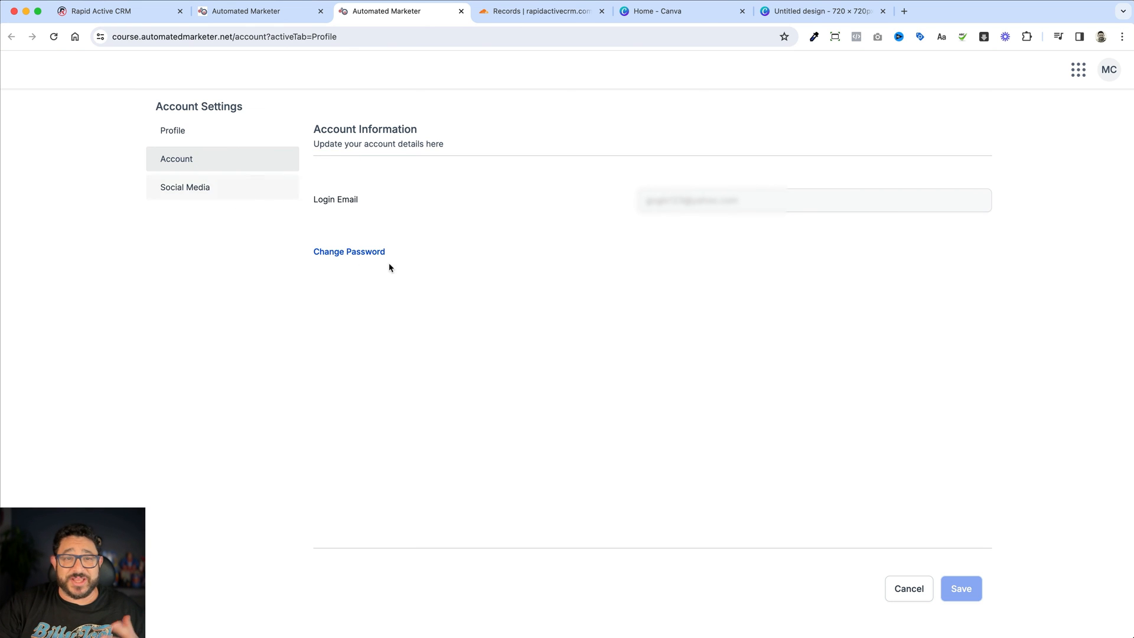
click(185, 187)
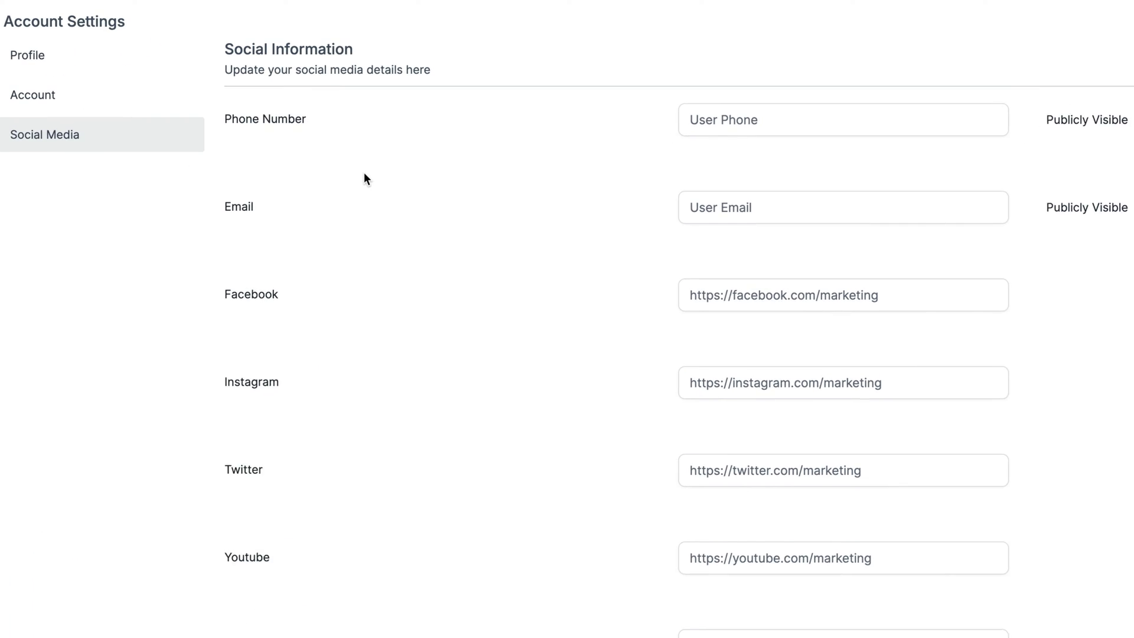